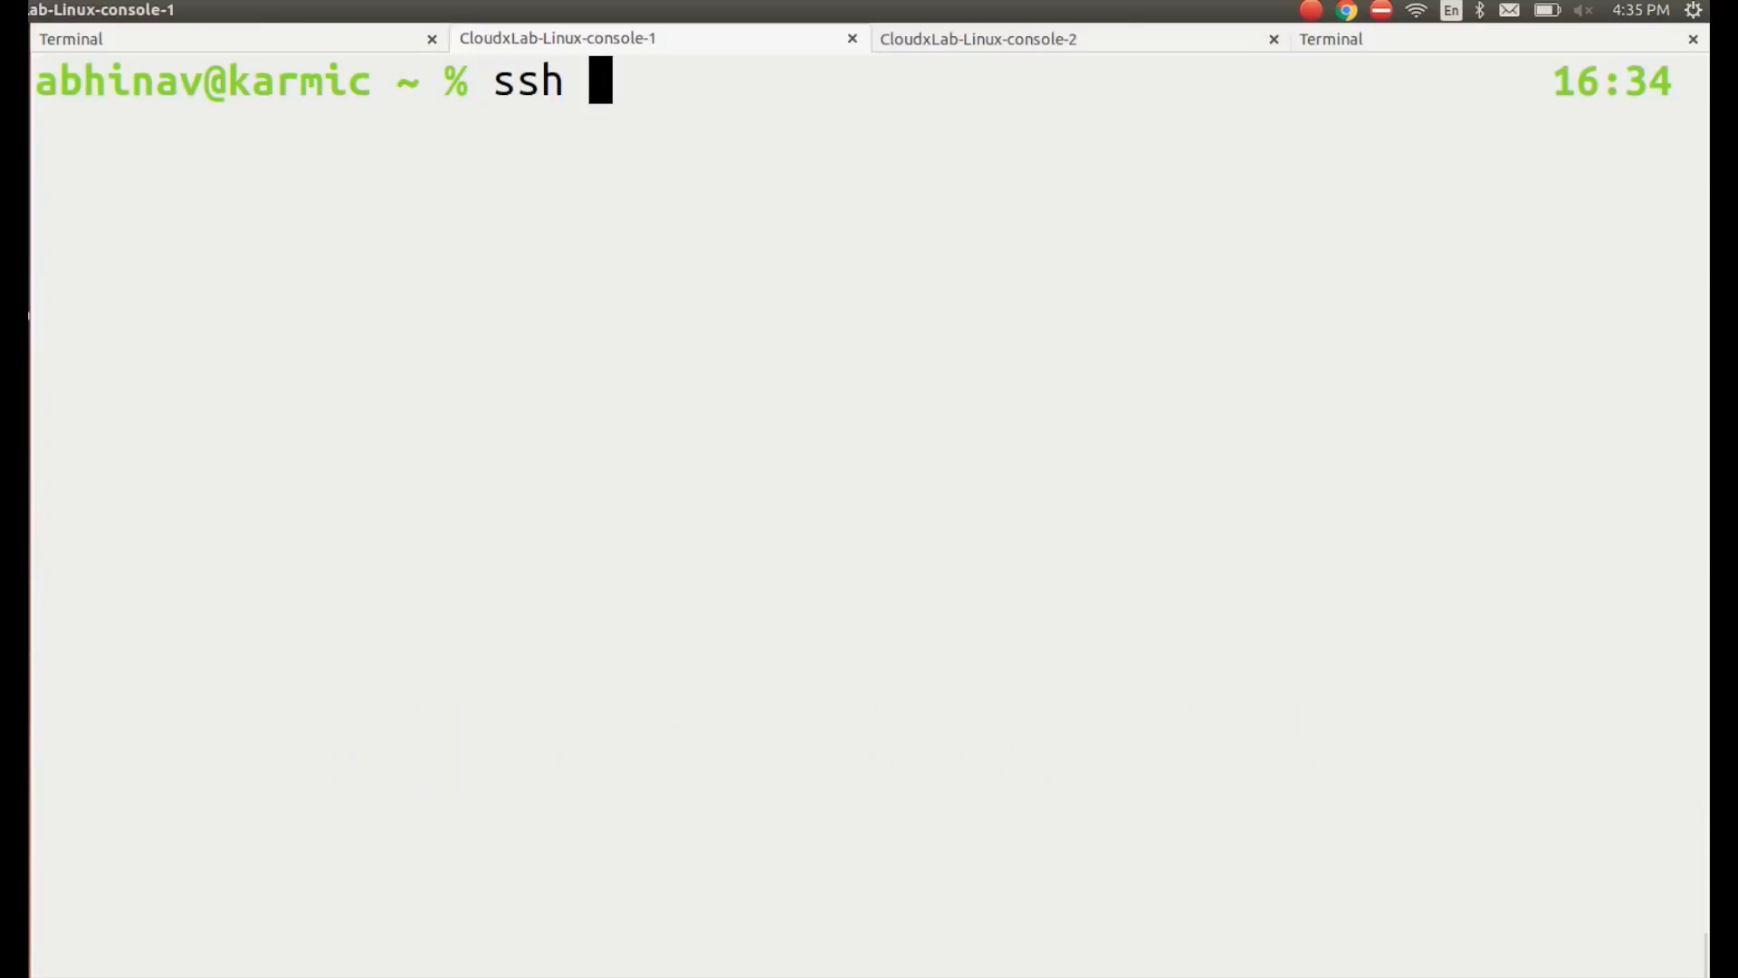
type("abhinav9884@")
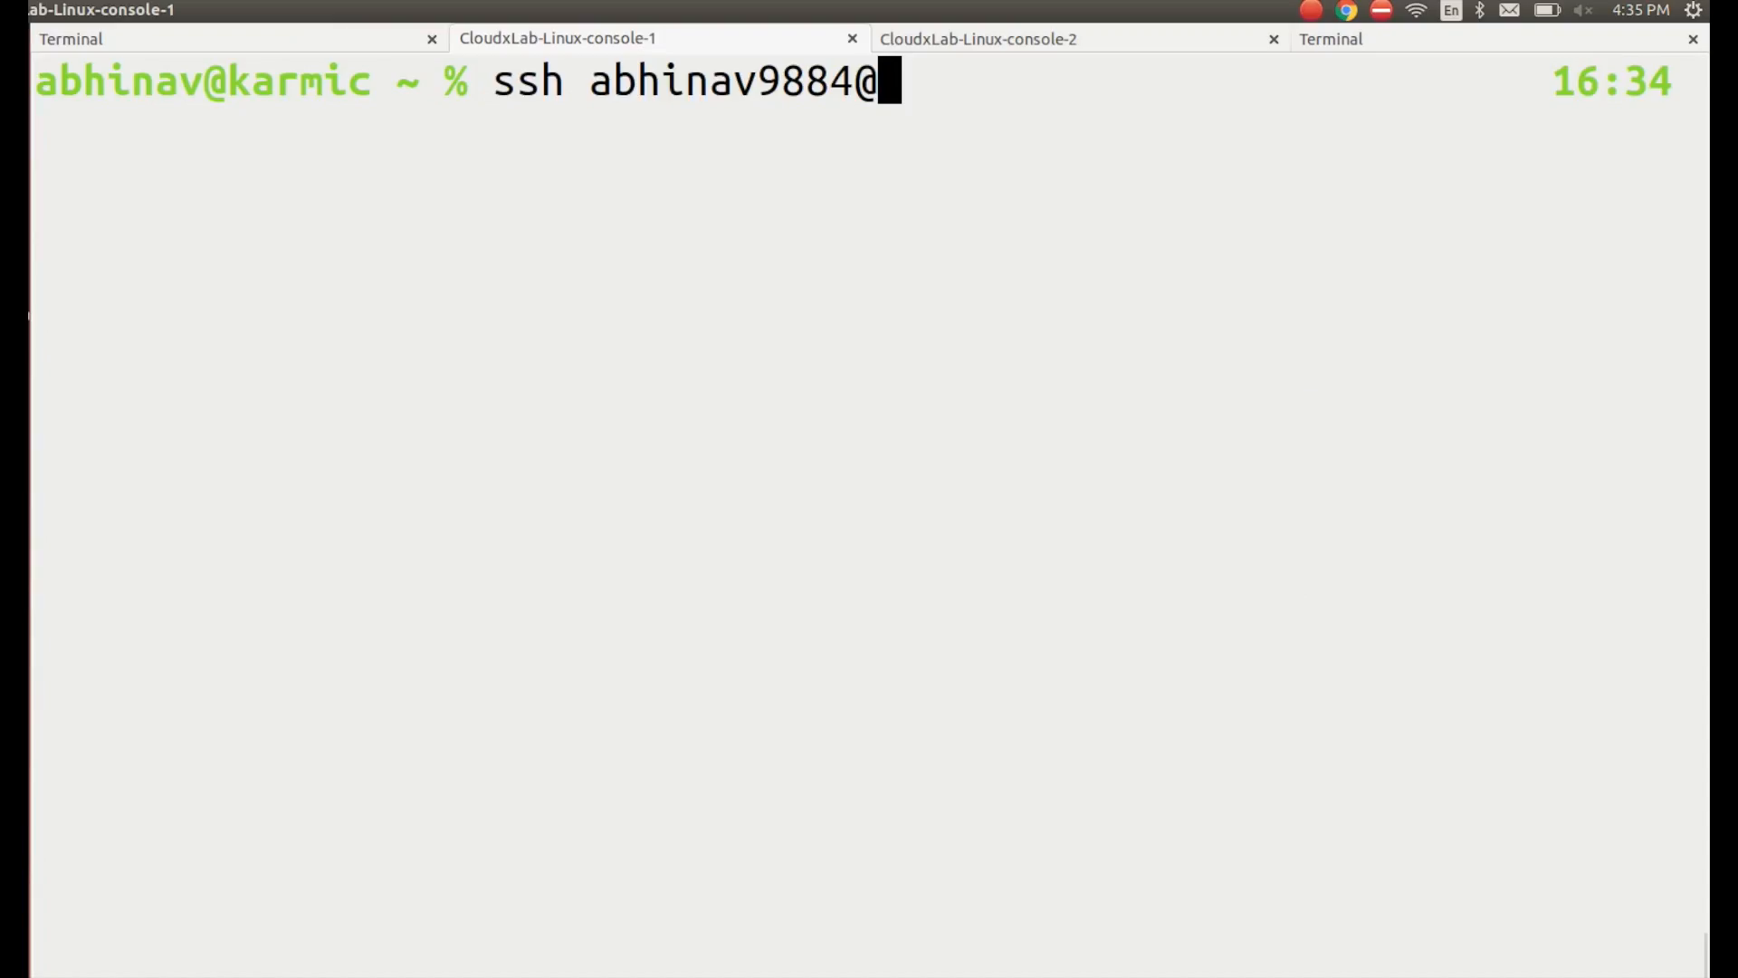
type("http://f.cloudxlab.com")
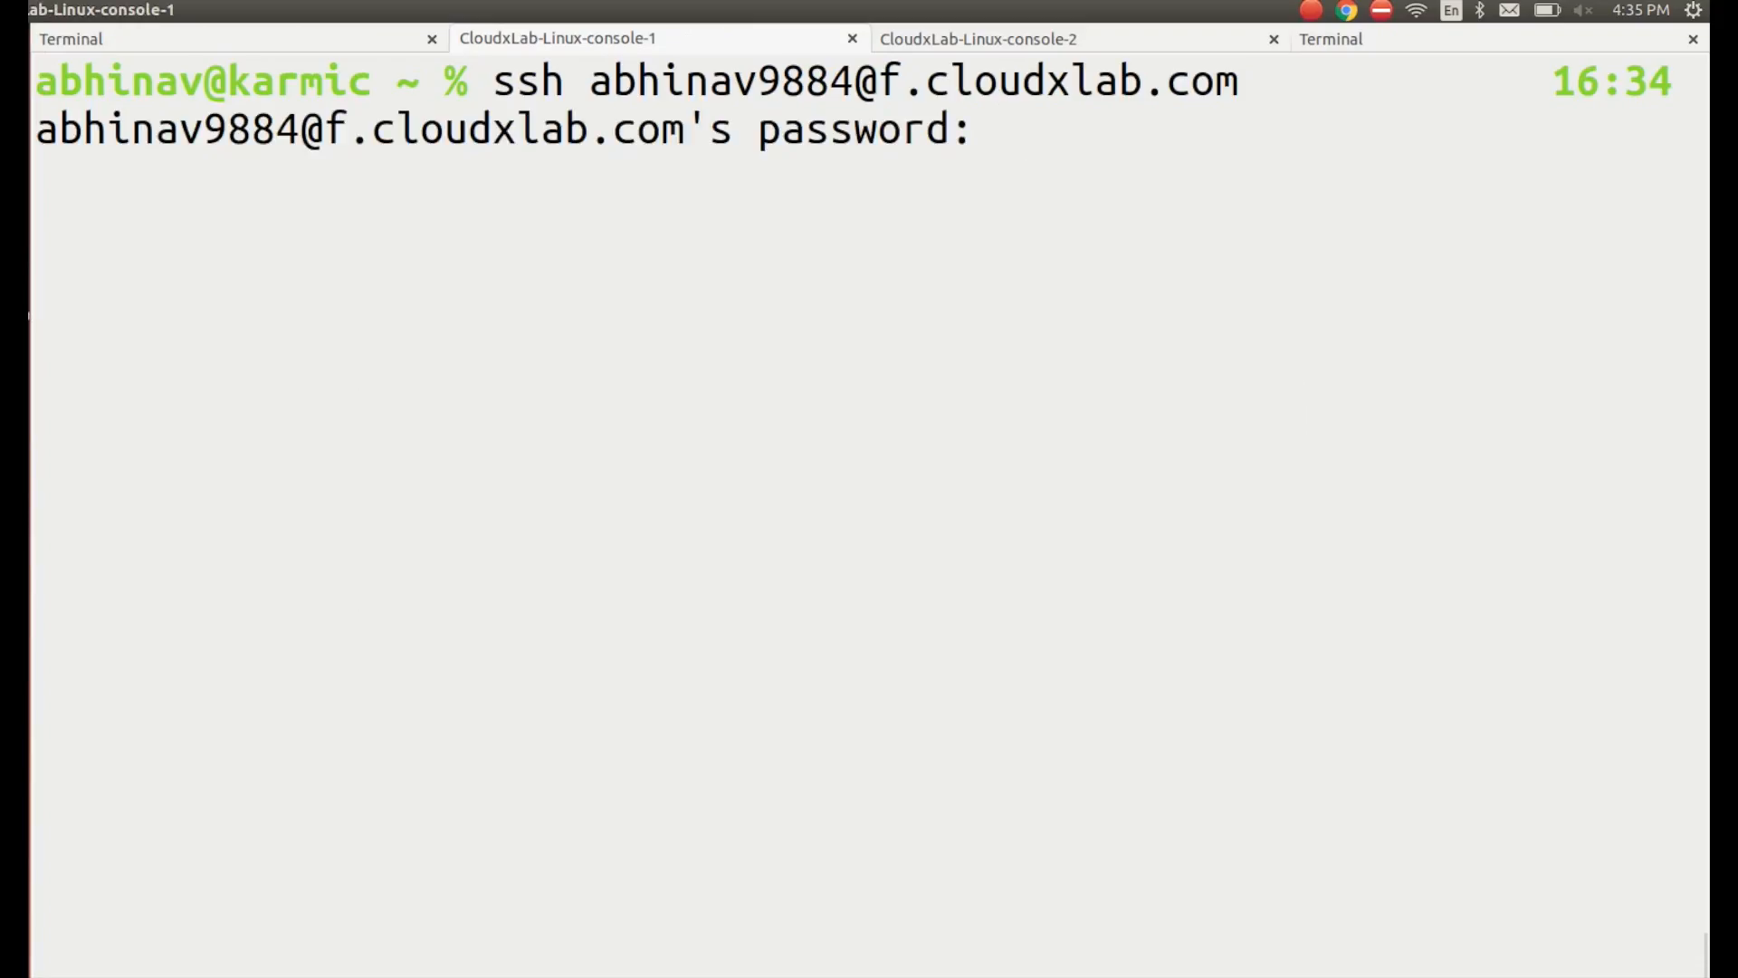
key("Return")
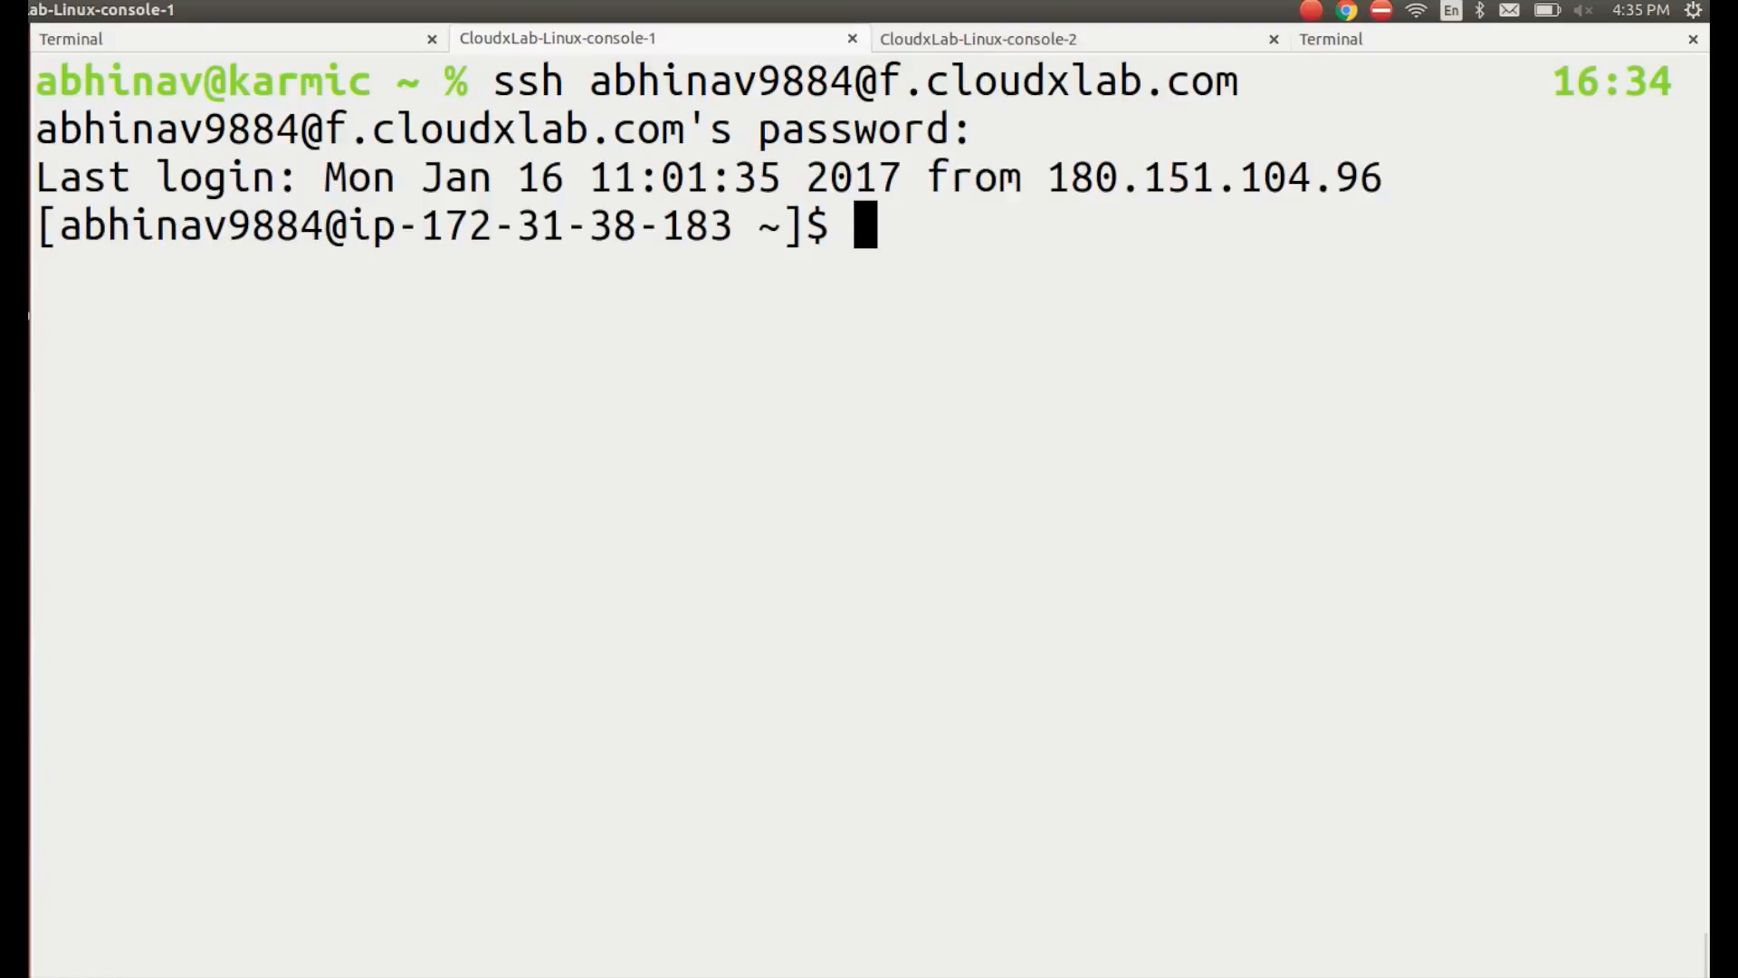
mouse_move(1168, 573)
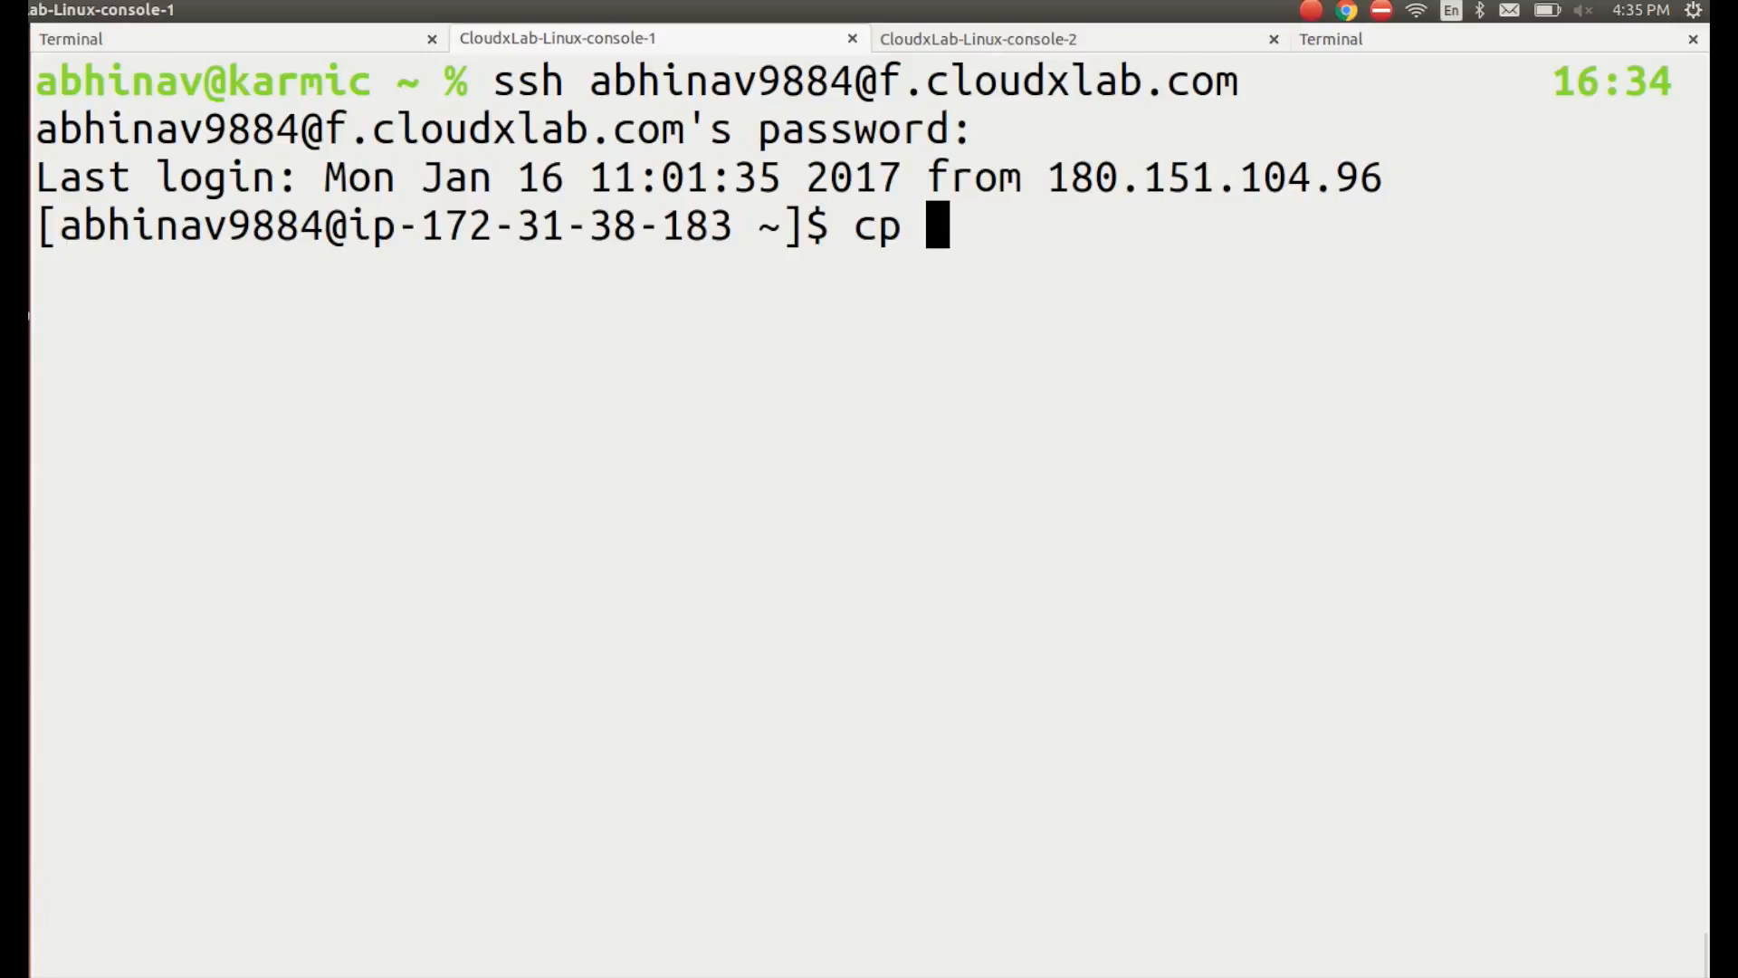
Copy oozie-examples.tar.gz from the oozie-client doc folder to home and untar it.
key("Return")
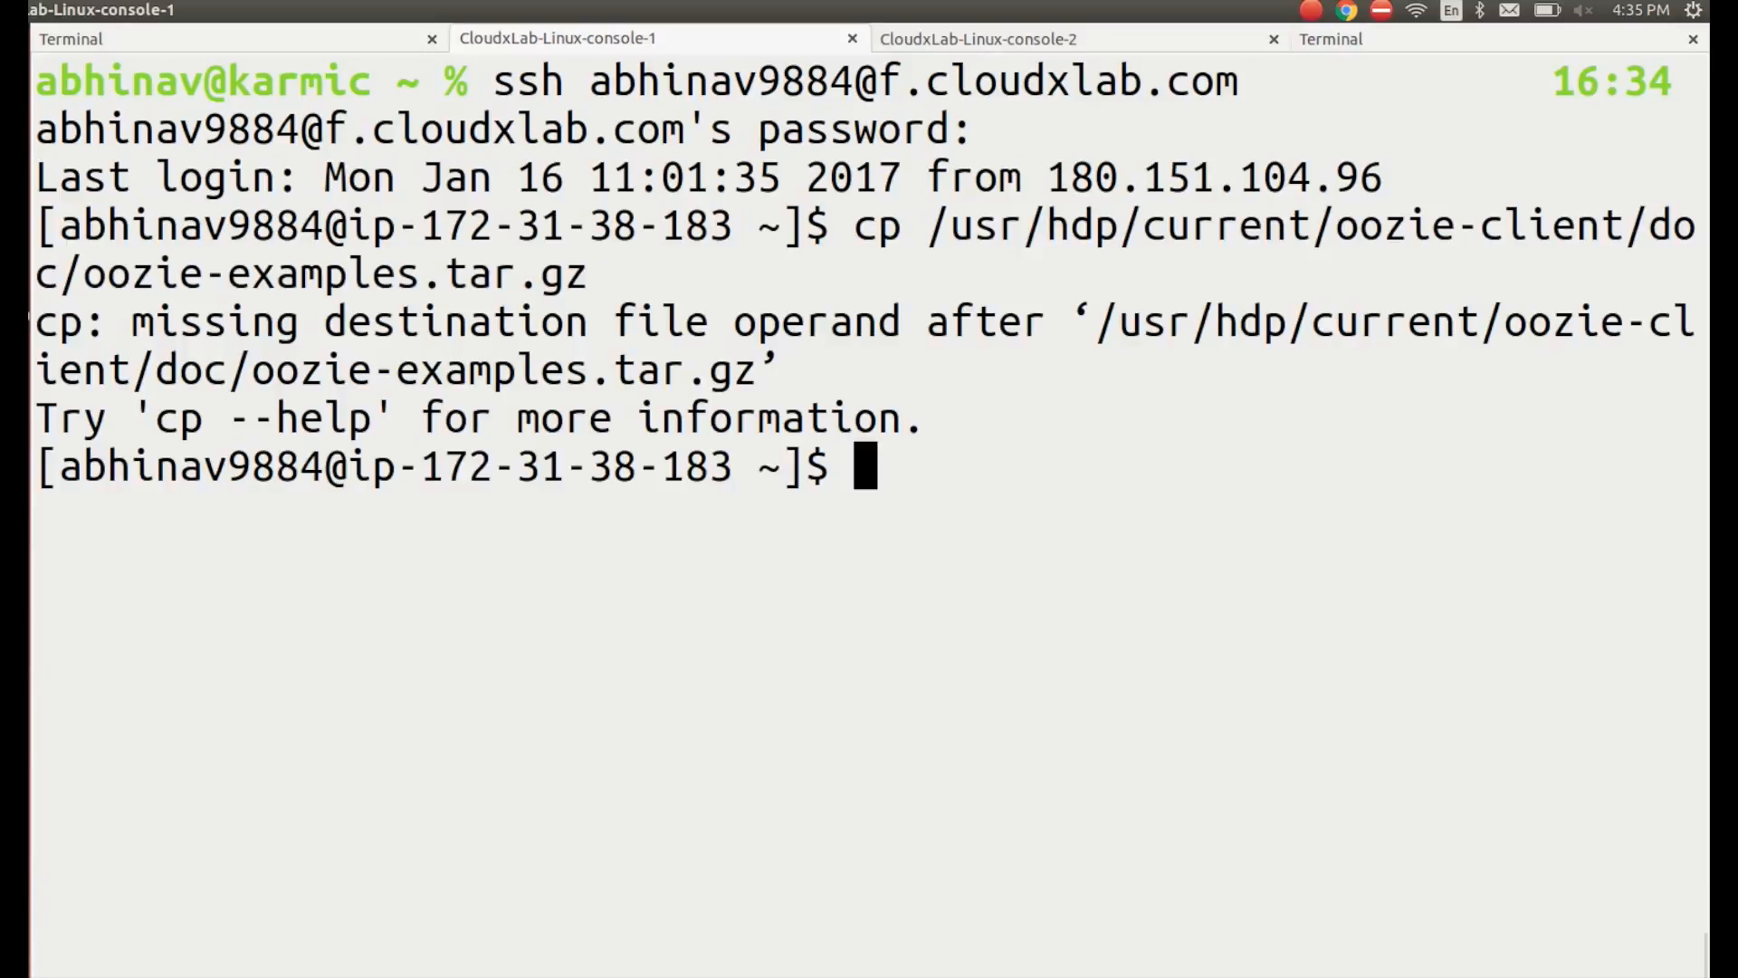
key("Return")
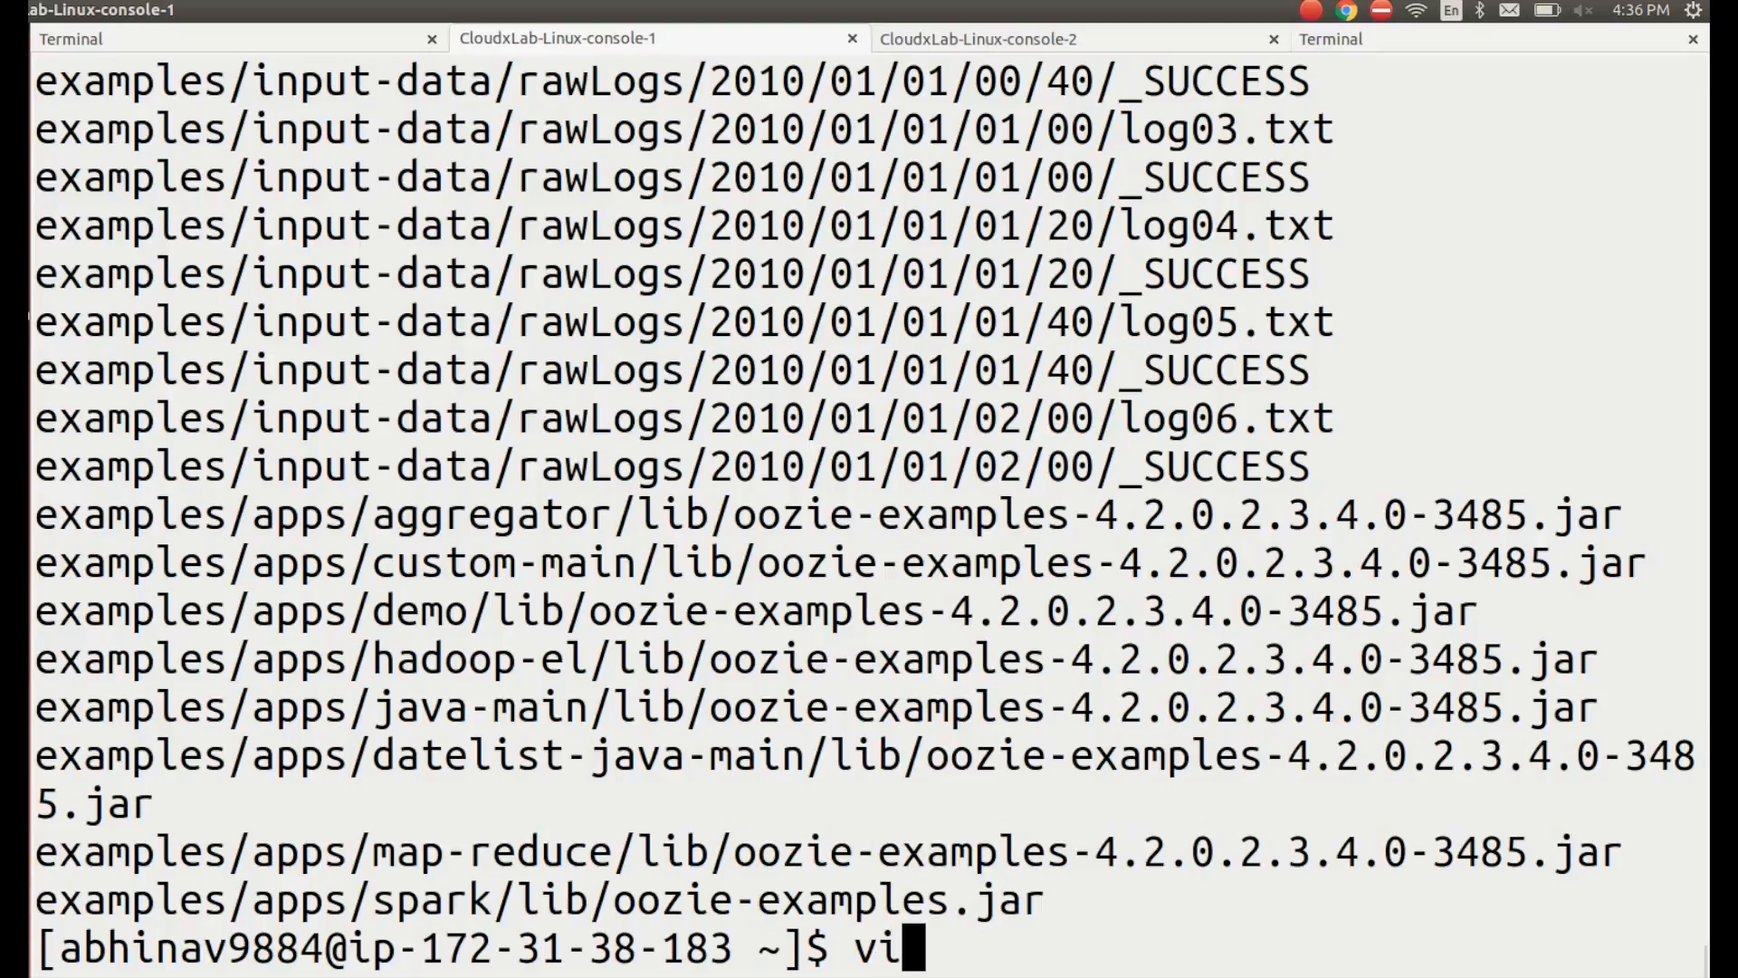
Bring up slide 8 and select the job.properties path it references.
left_click(167, 38)
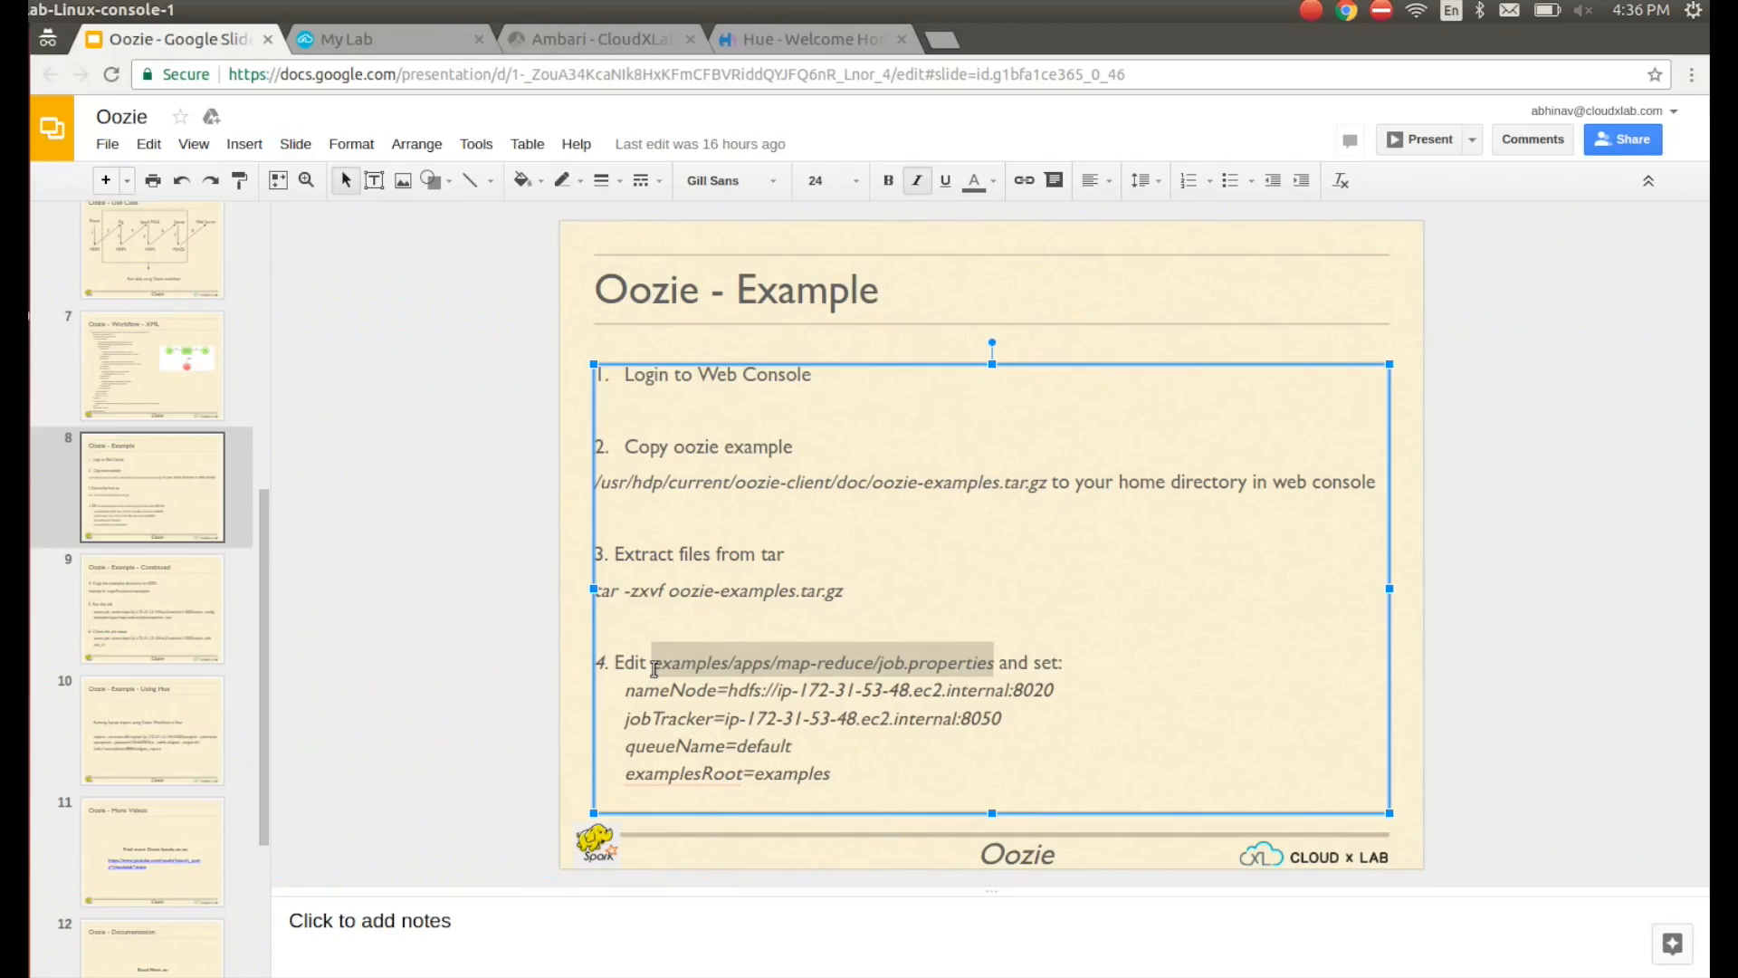
double_click(1033, 690)
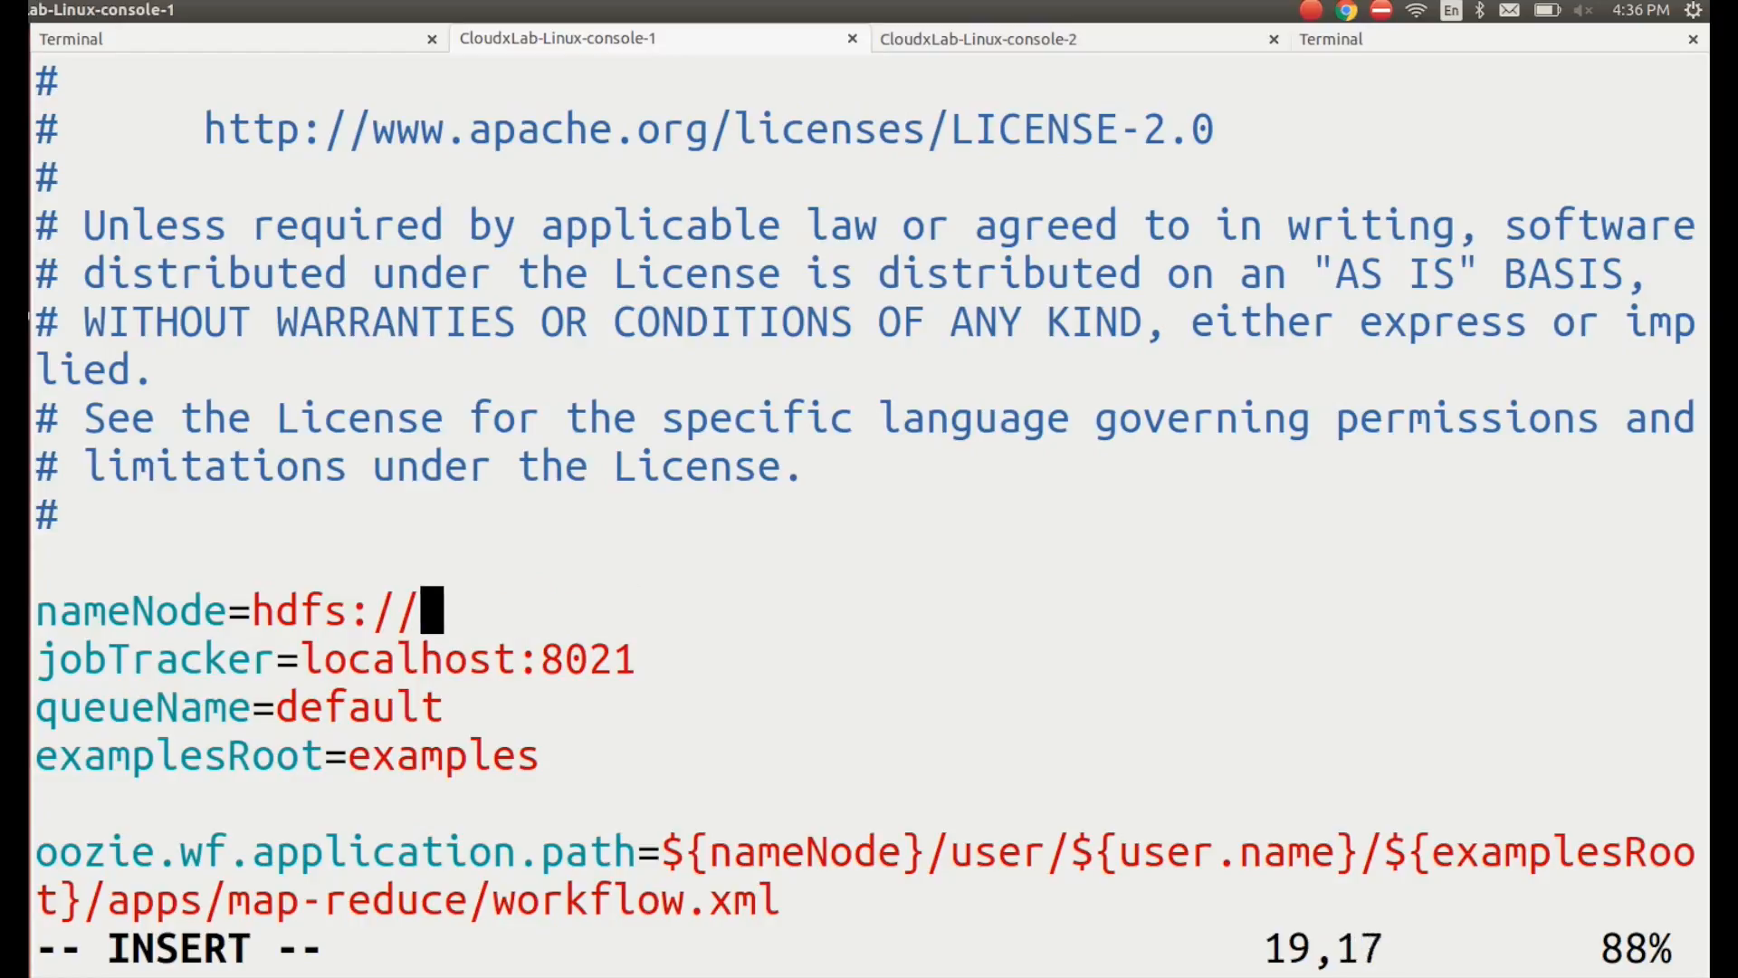
Set nameNode to hdfs://ip-172-31-53-48.ec2.internal:8020 and save job.properties.
key("BackSpace")
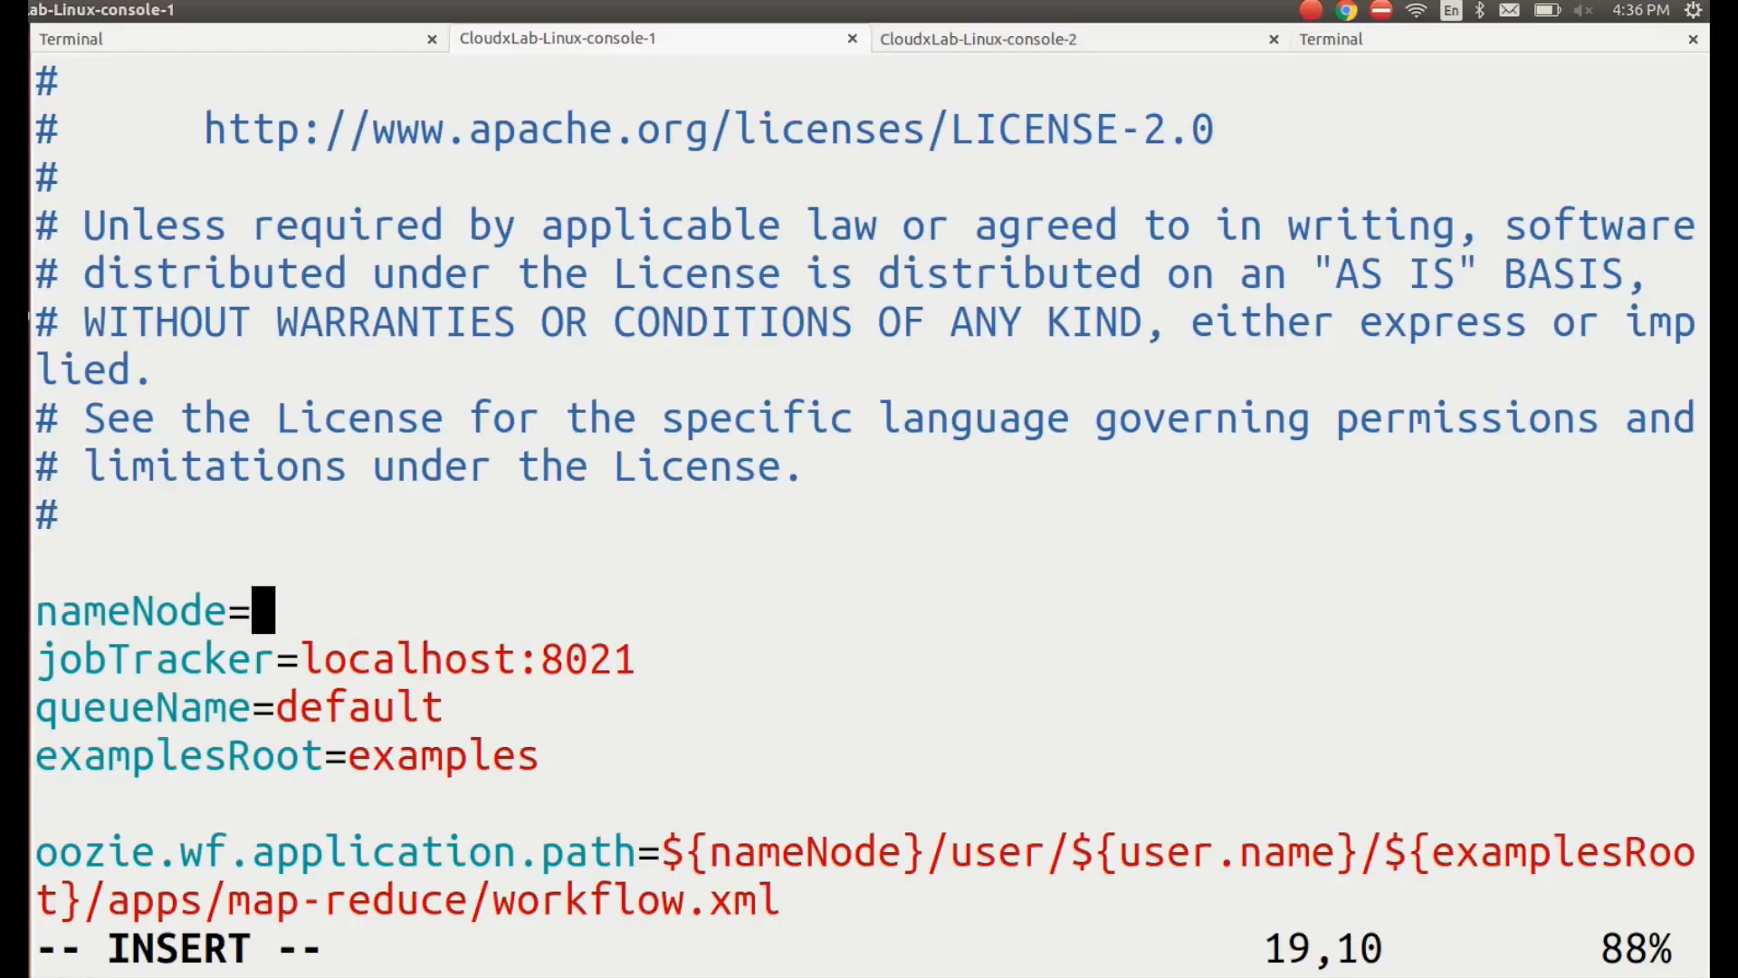
type("hdfs://ip-172-31-53-48.ec2.internal:8020")
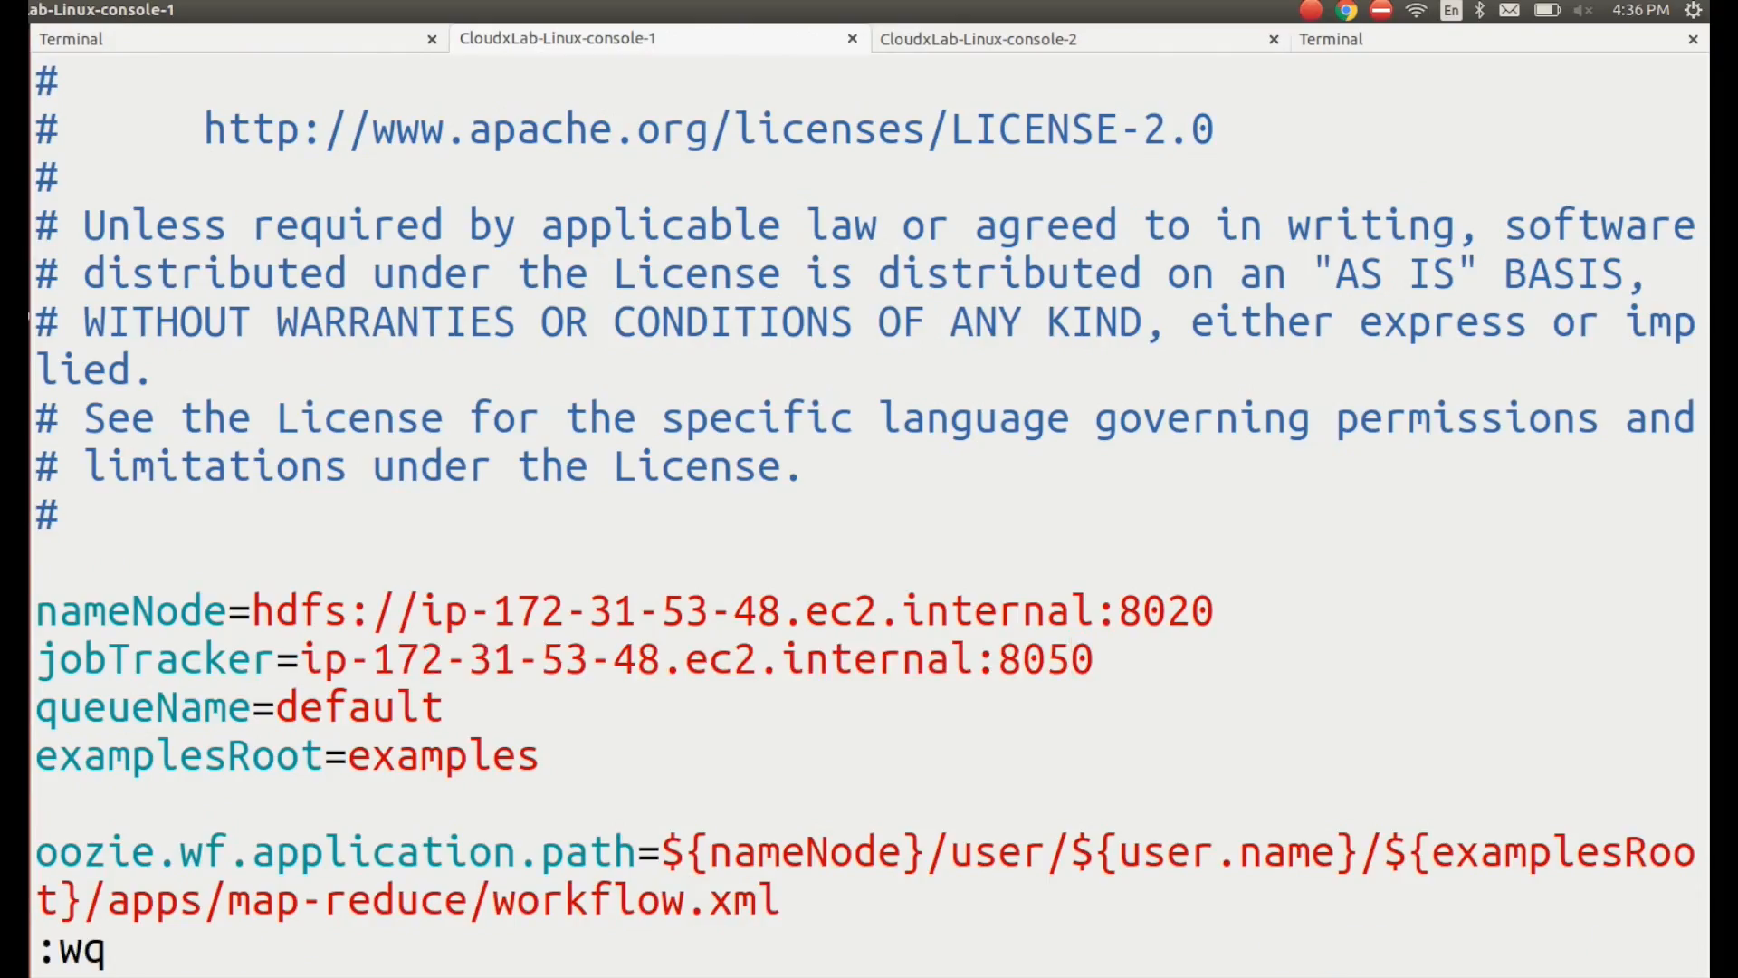
key("Return")
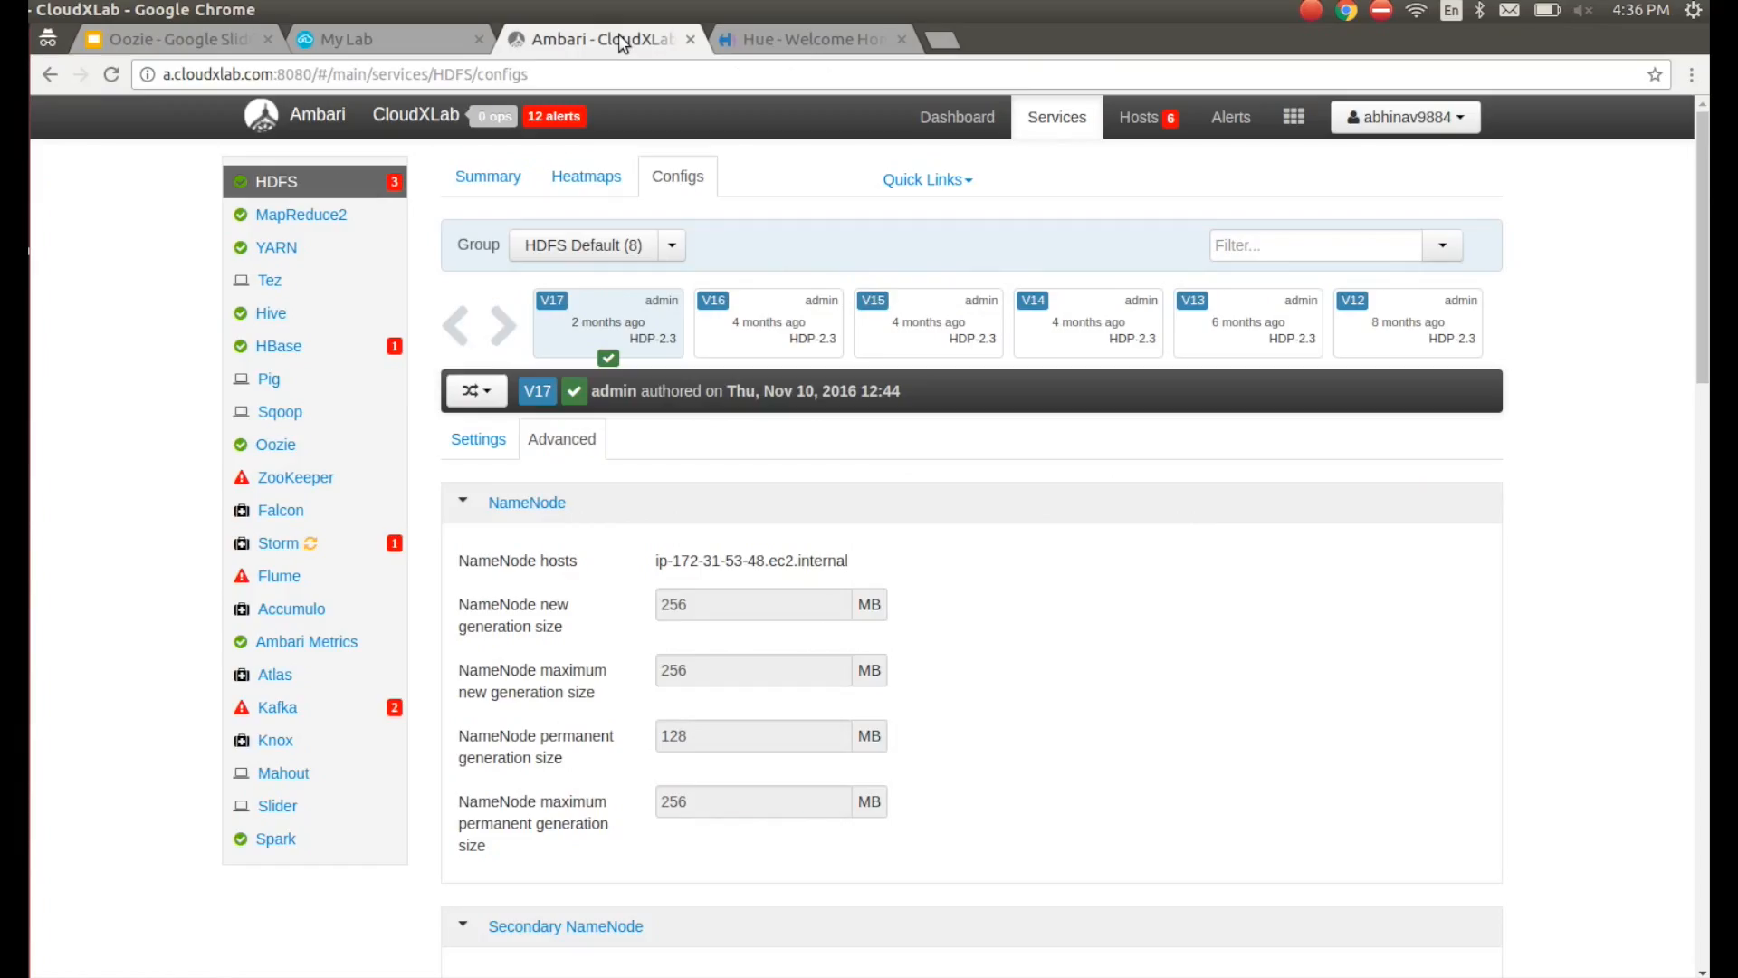
mouse_move(771, 605)
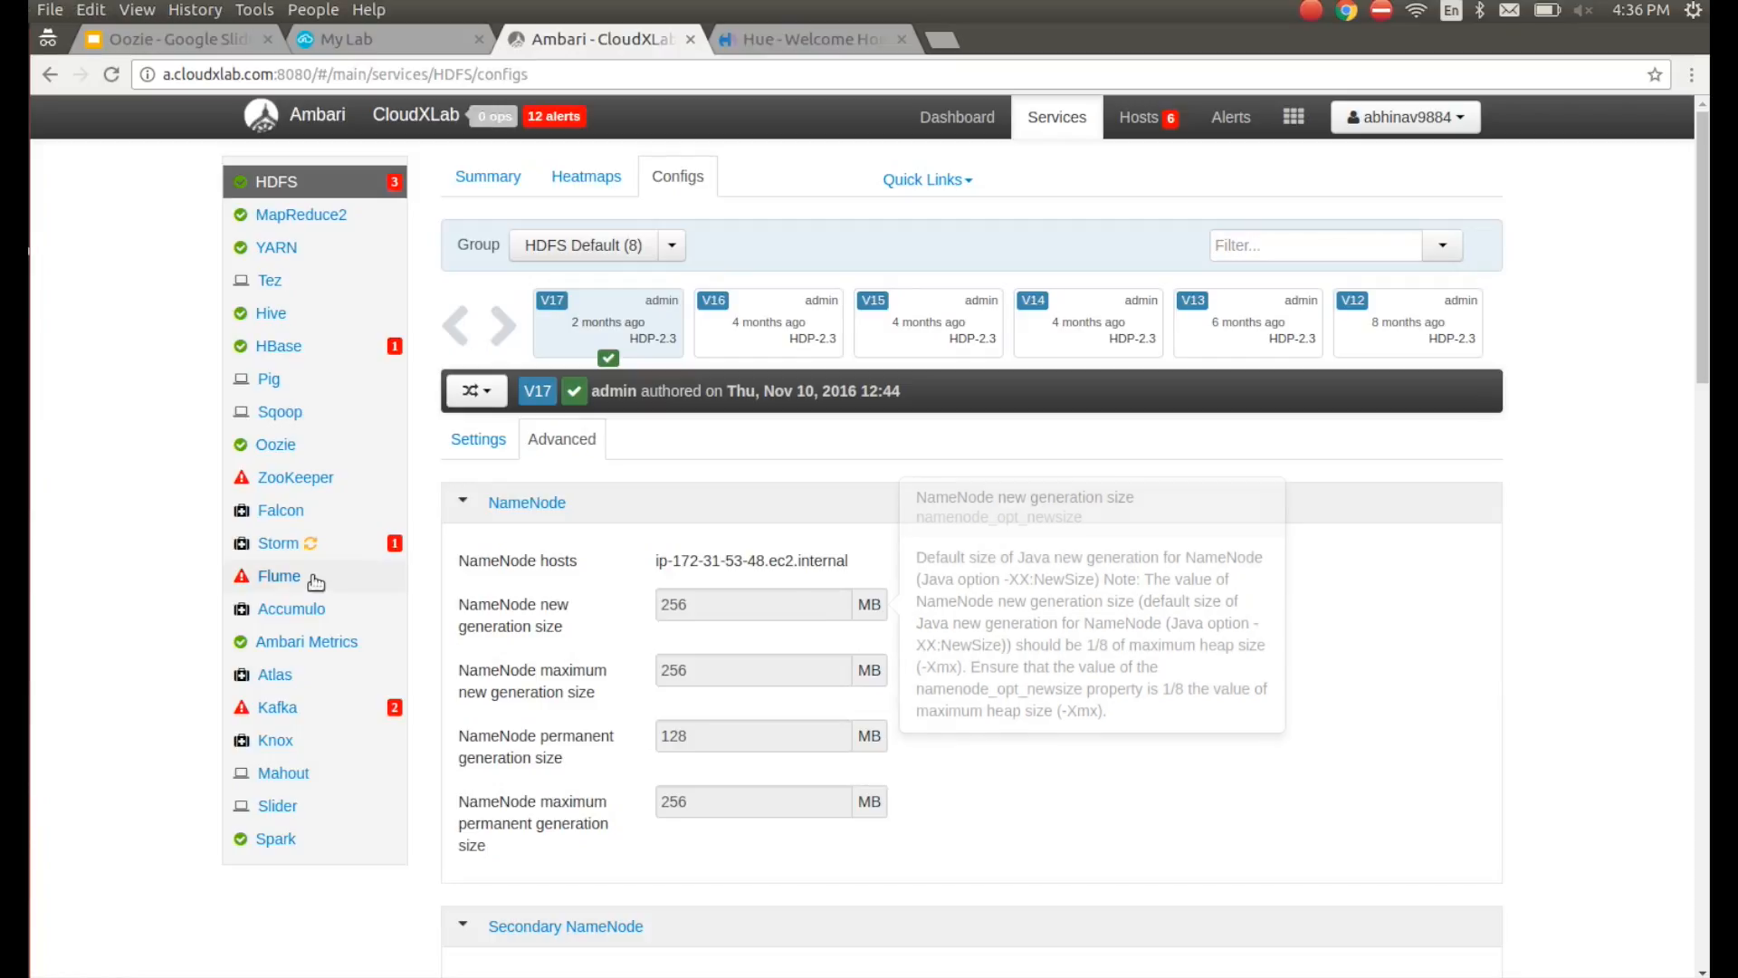
mouse_move(467, 532)
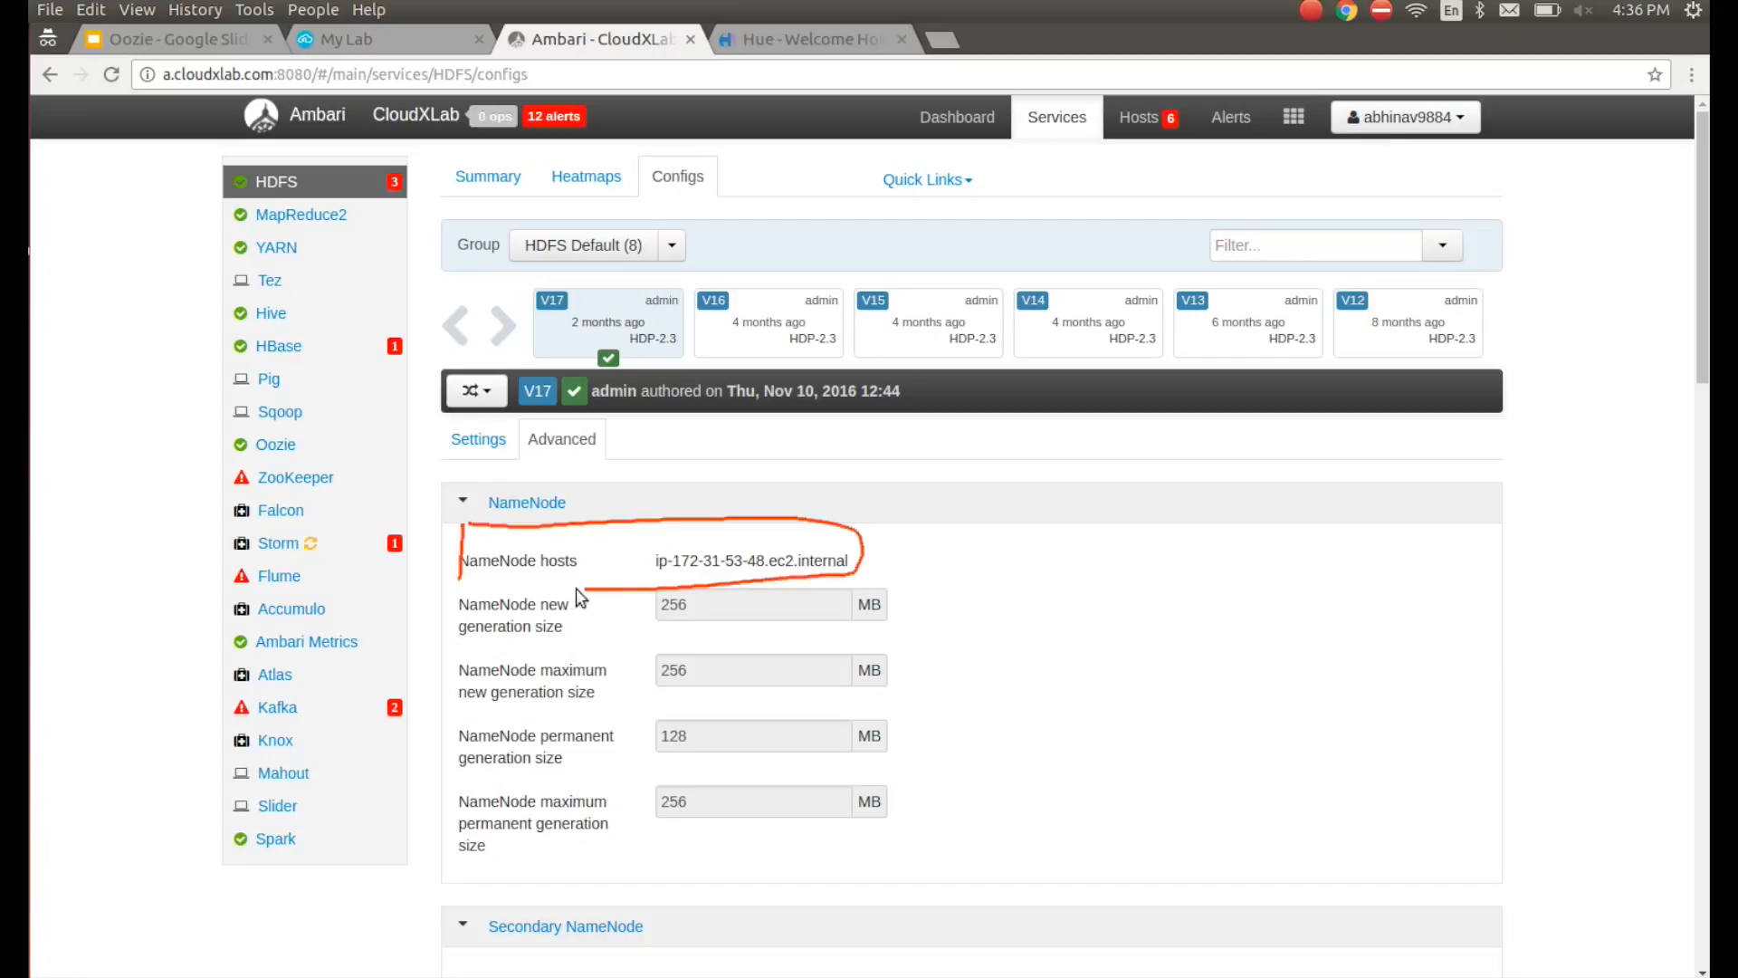
mouse_move(467, 566)
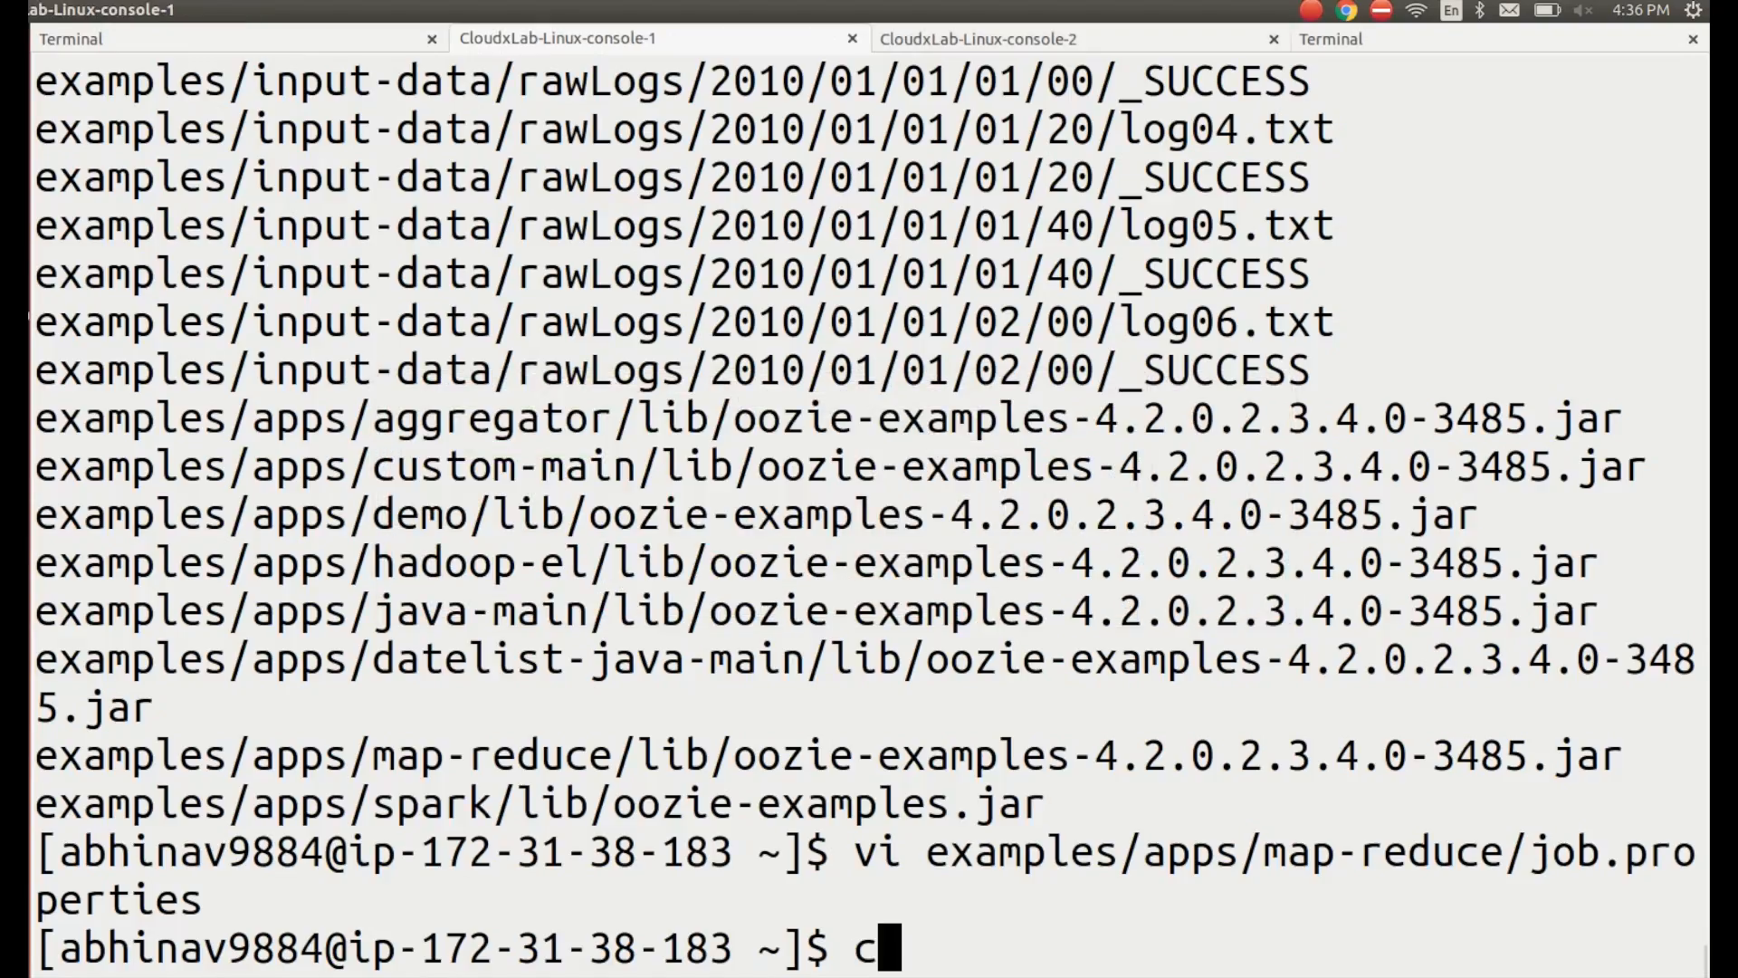
View examples/apps/map-reduce/workflow.xml in vi.
type("vi examples/")
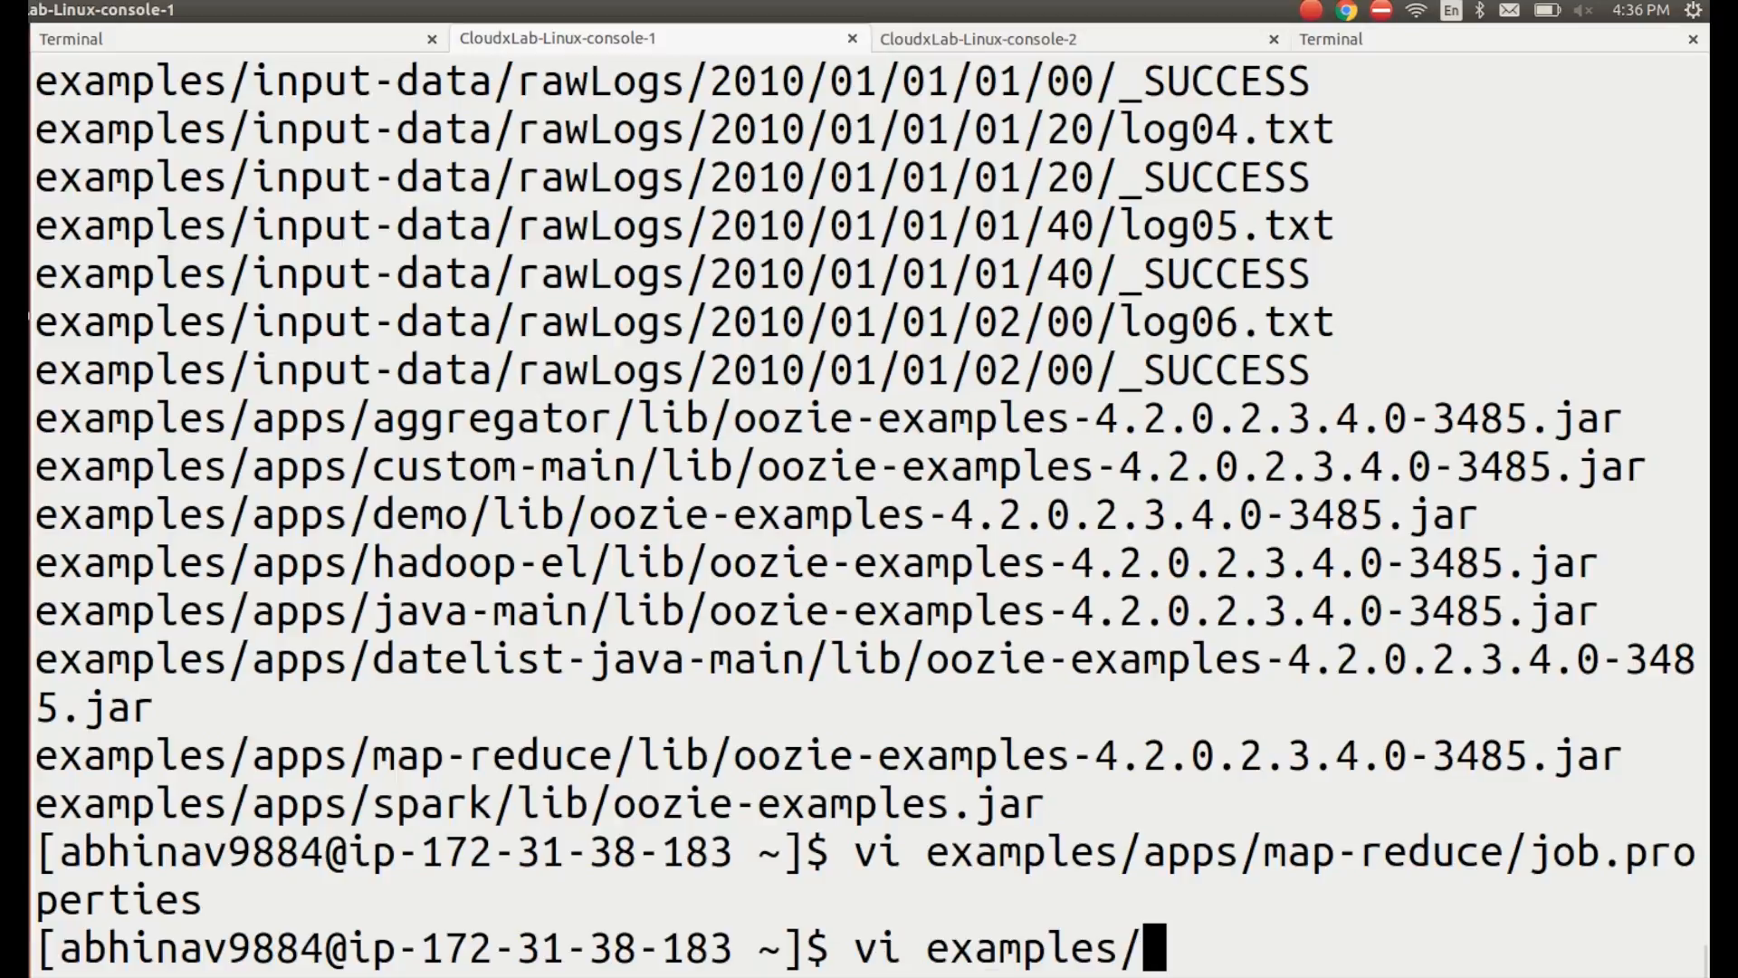
type("apps/map-reduce/")
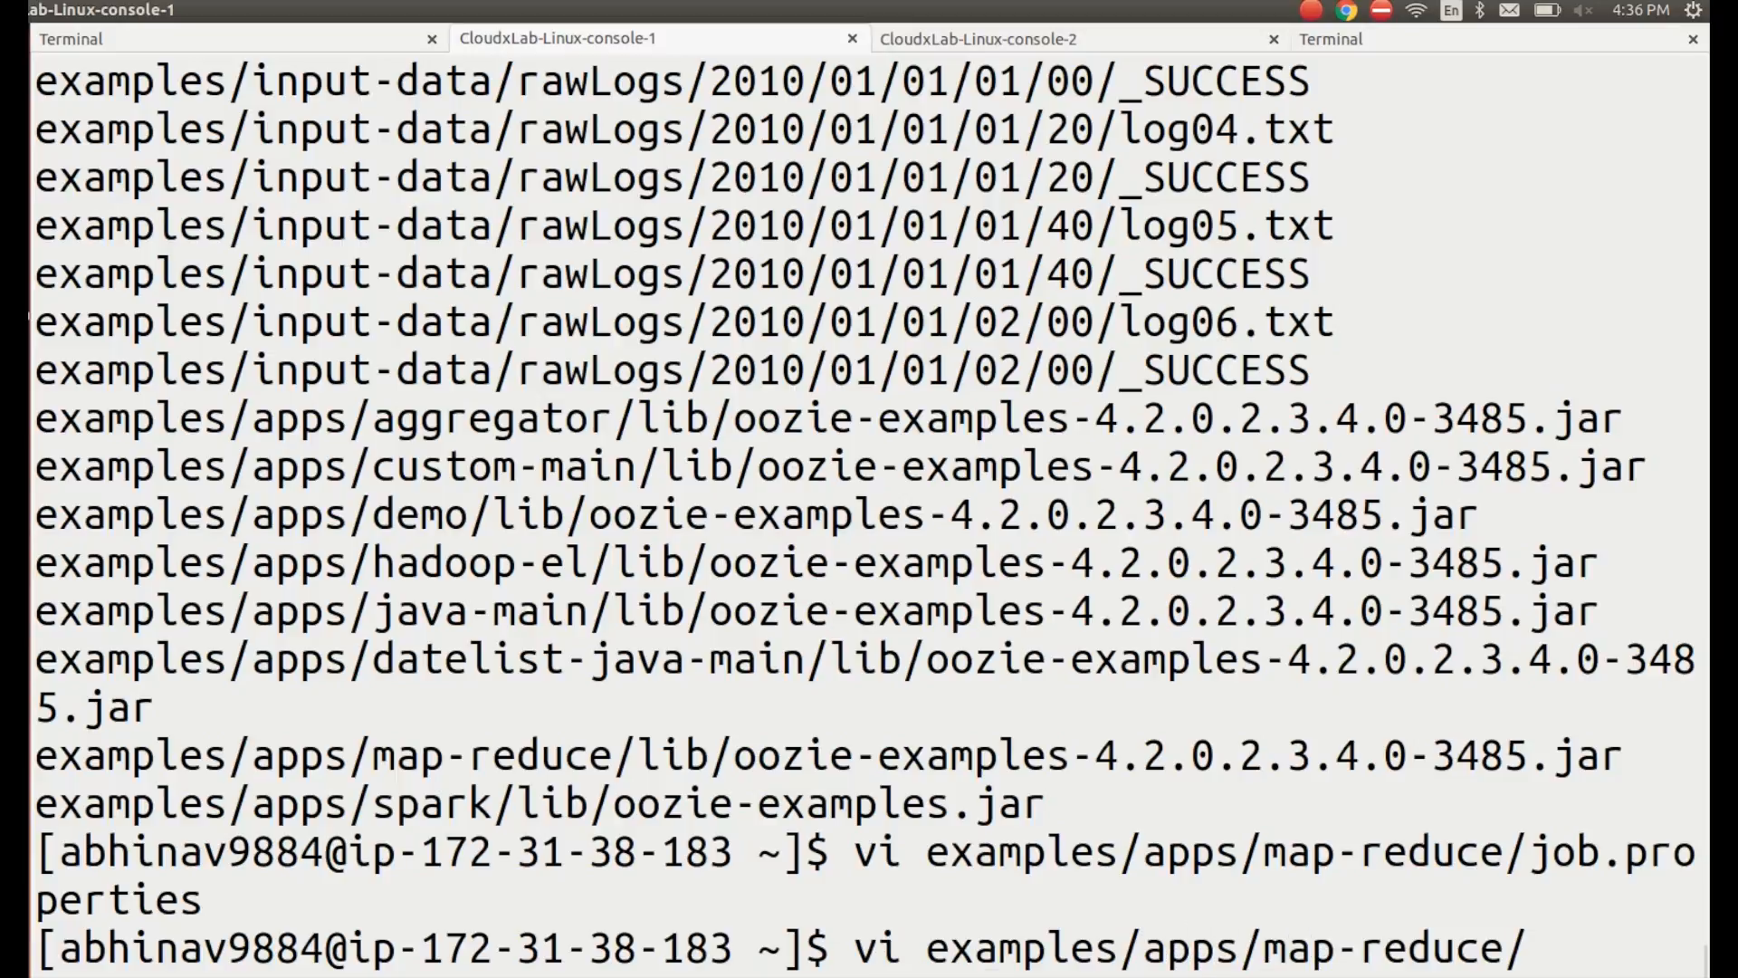
type("wo")
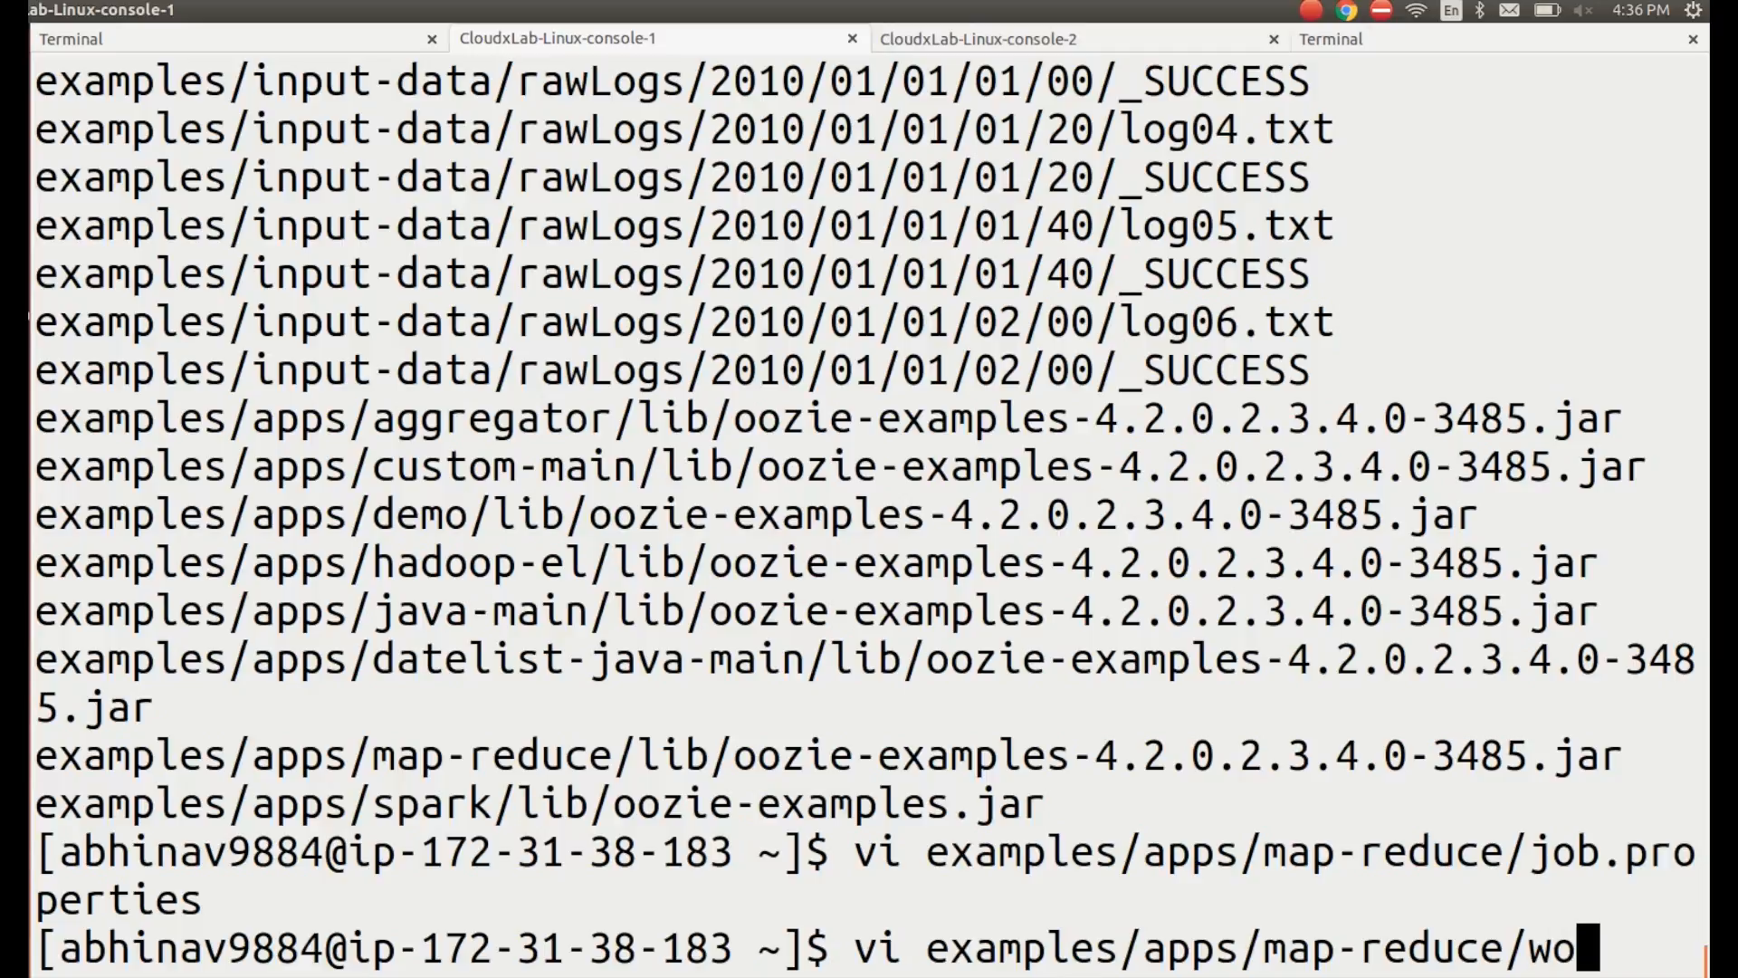
type("rkflow.xml")
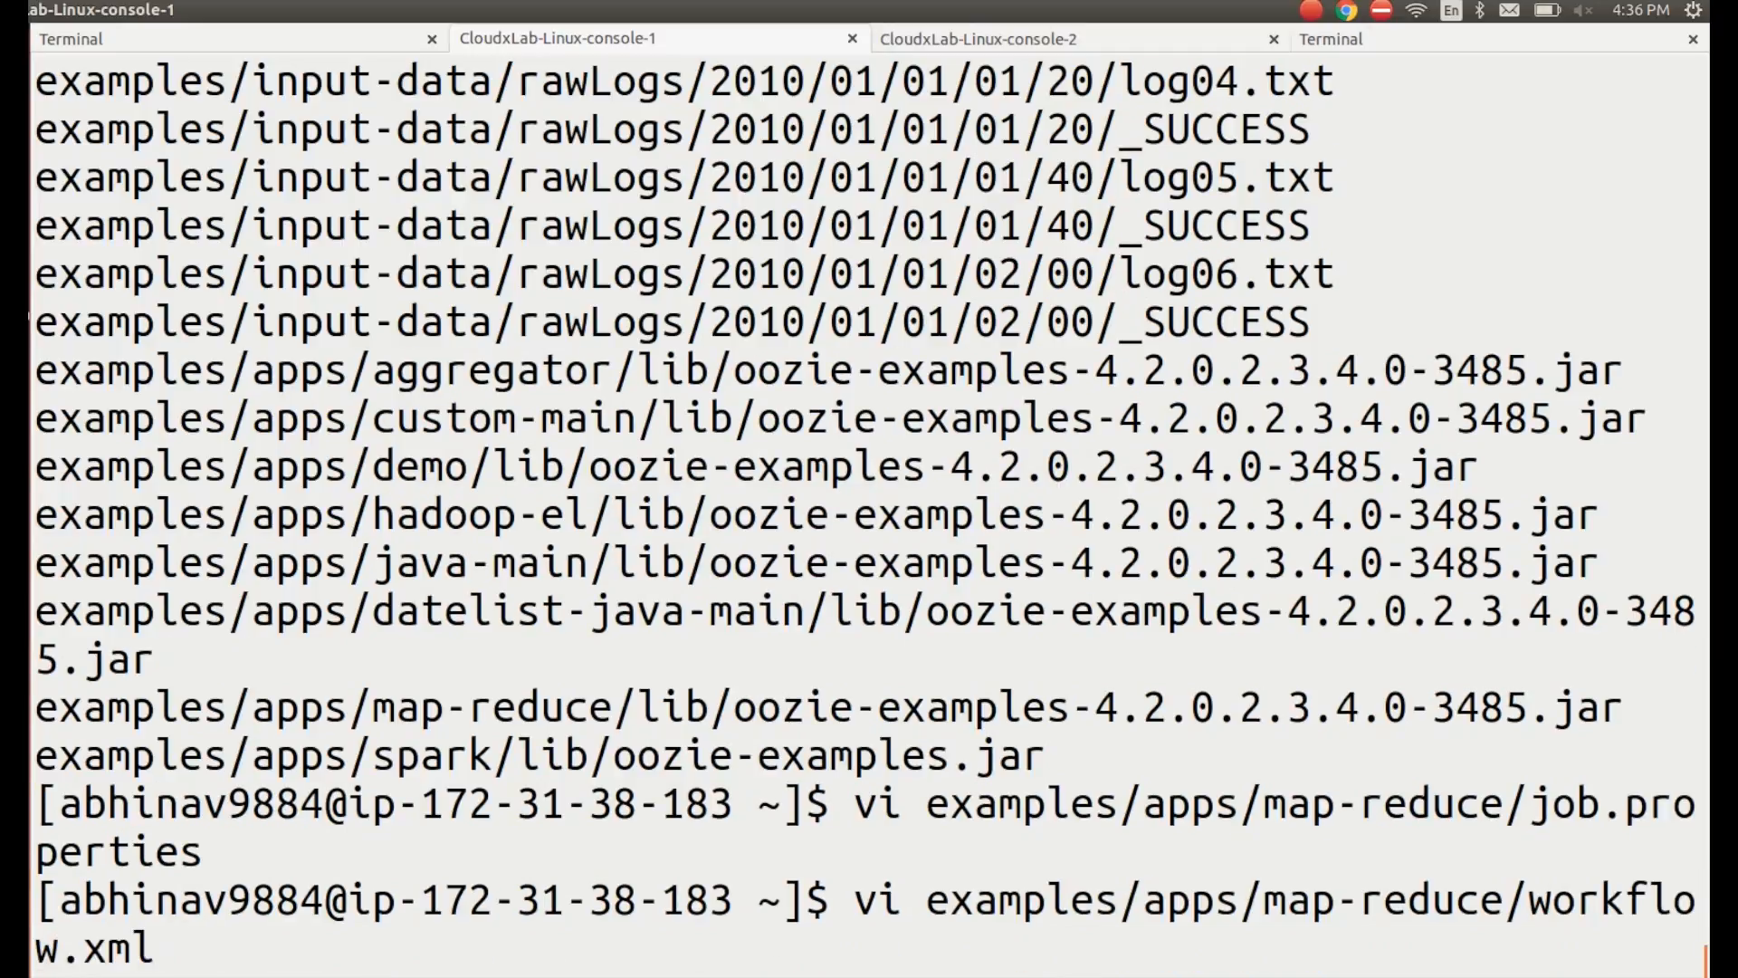
key("Return")
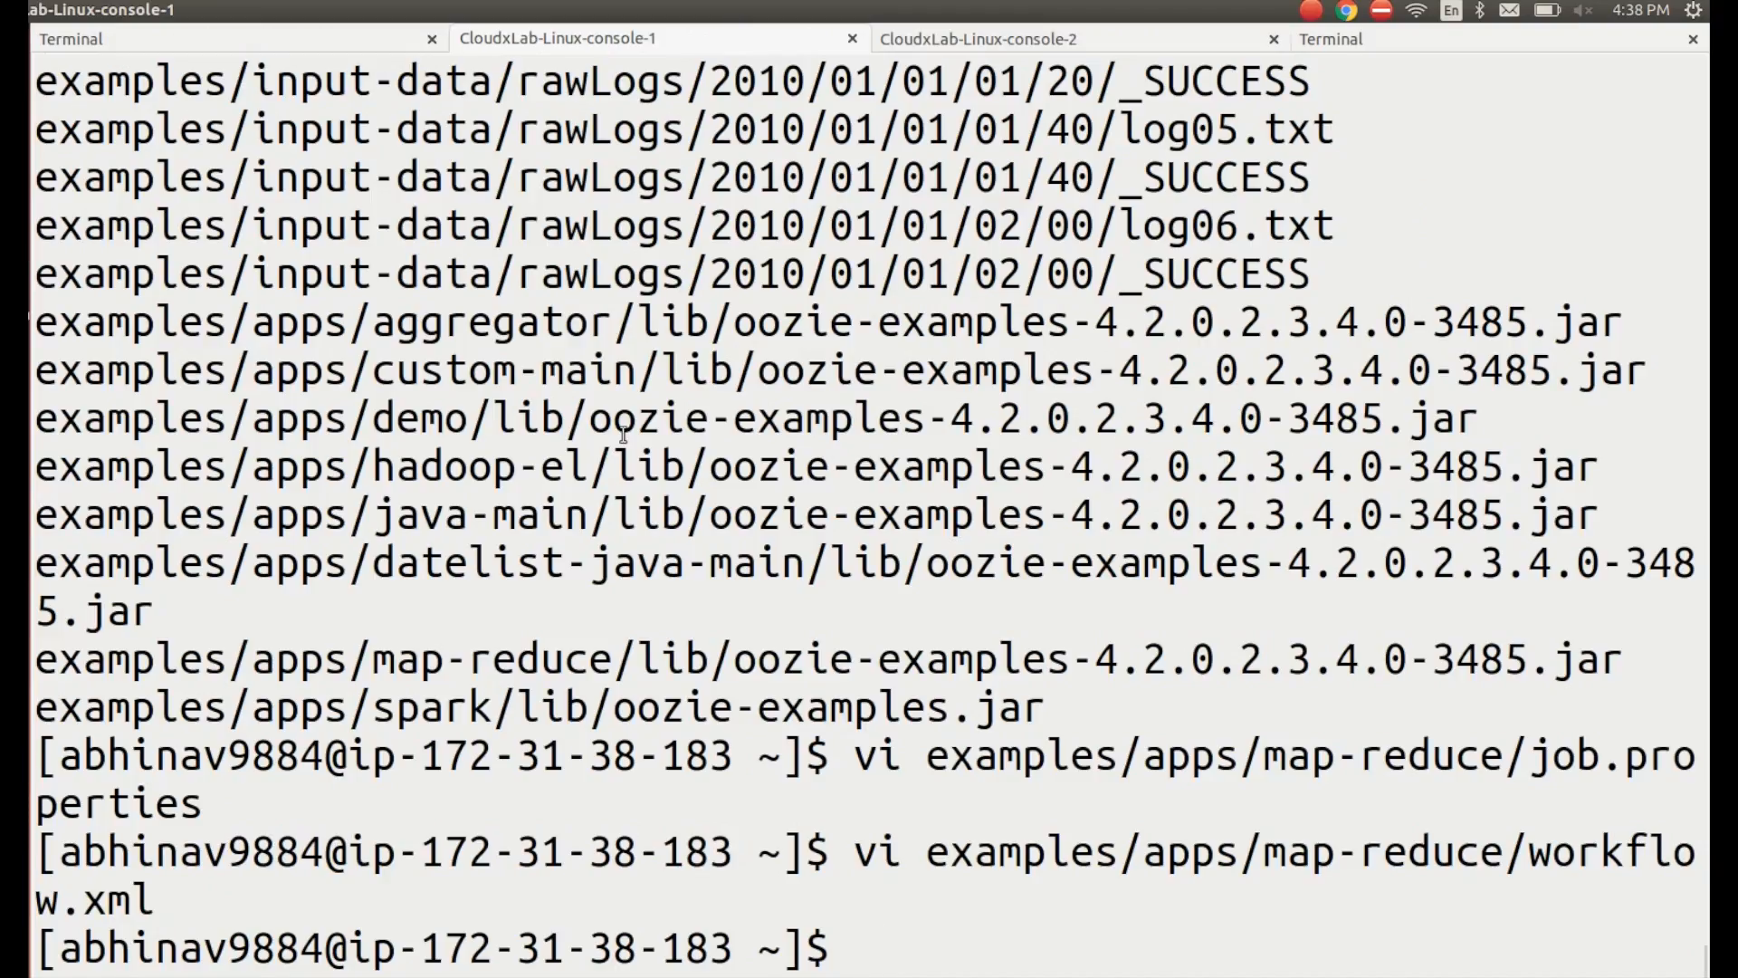
Run hadoop fs -copyFromLocal examples, then return to the terminal from the slides.
type("hadoop fs -copyFromLocal examples")
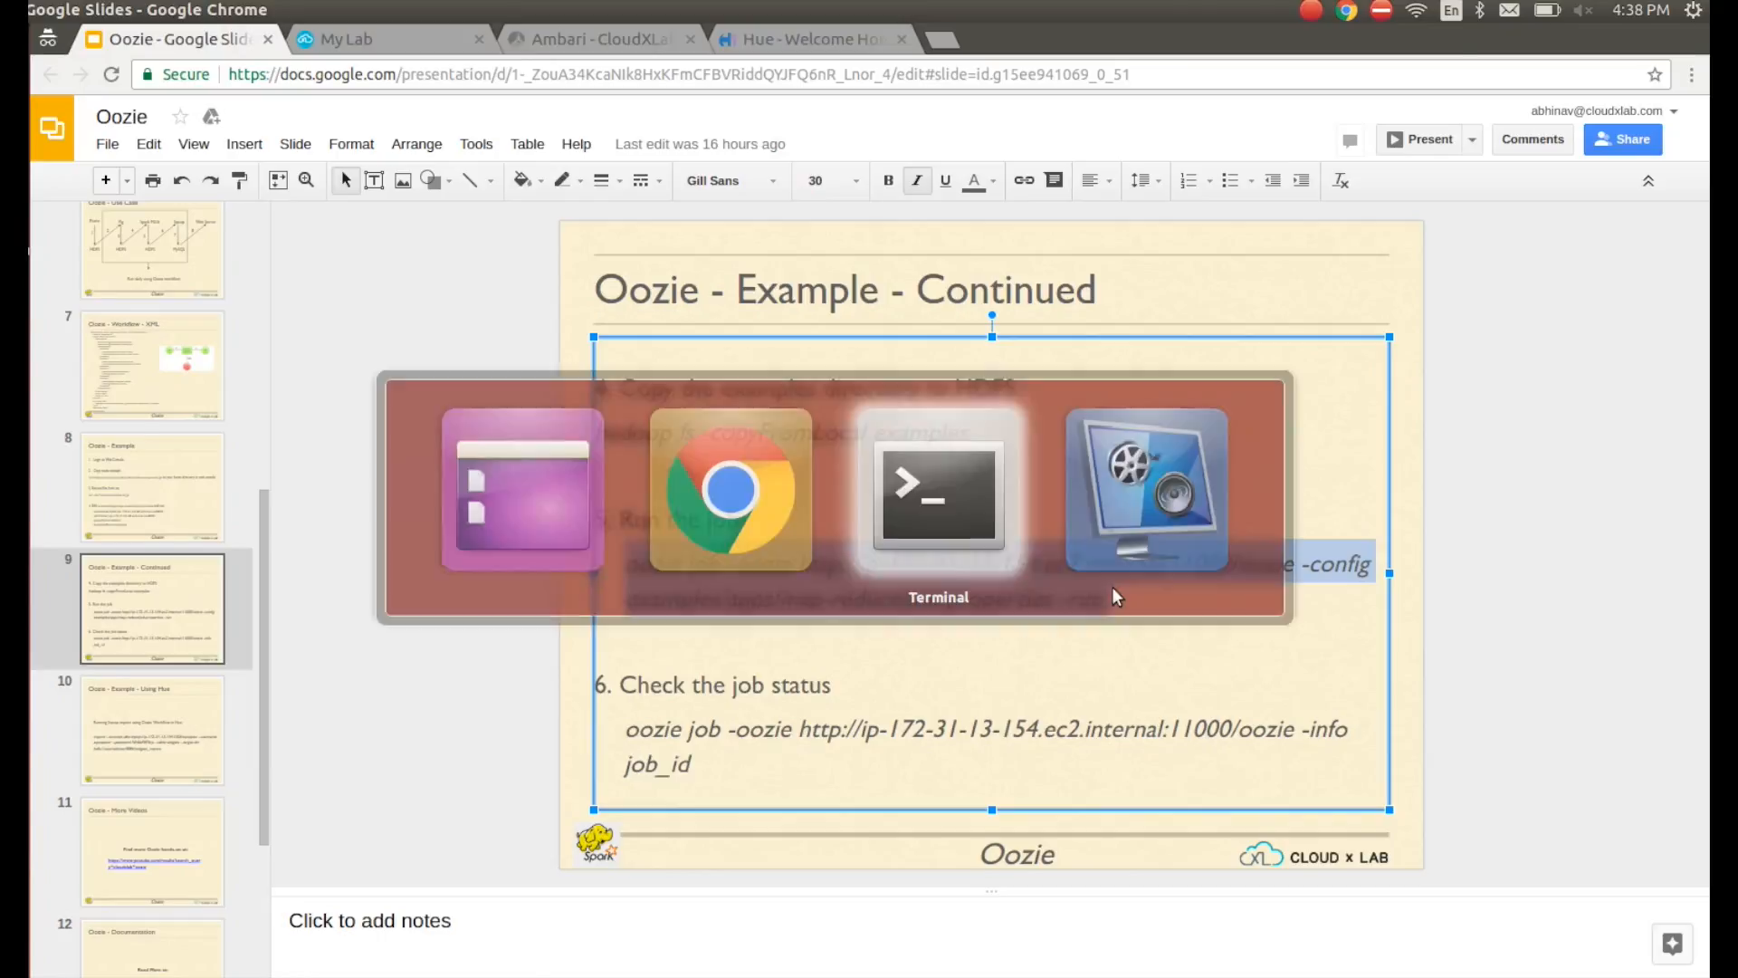
left_click(938, 490)
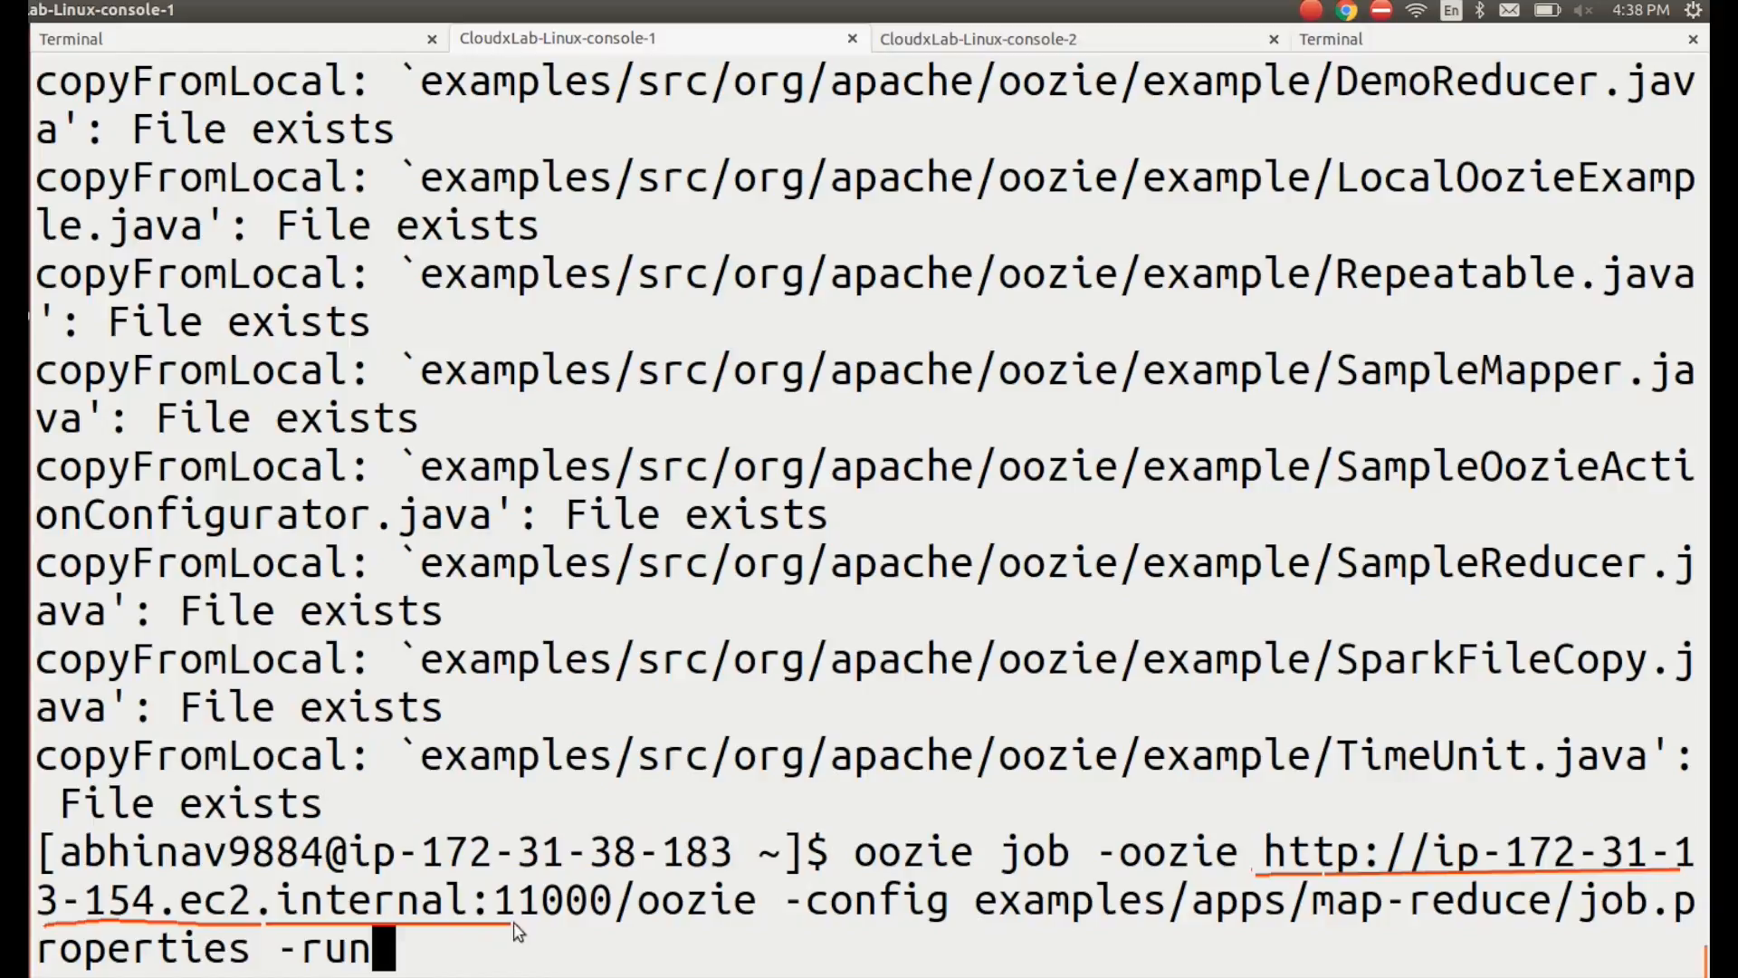
mouse_move(599, 920)
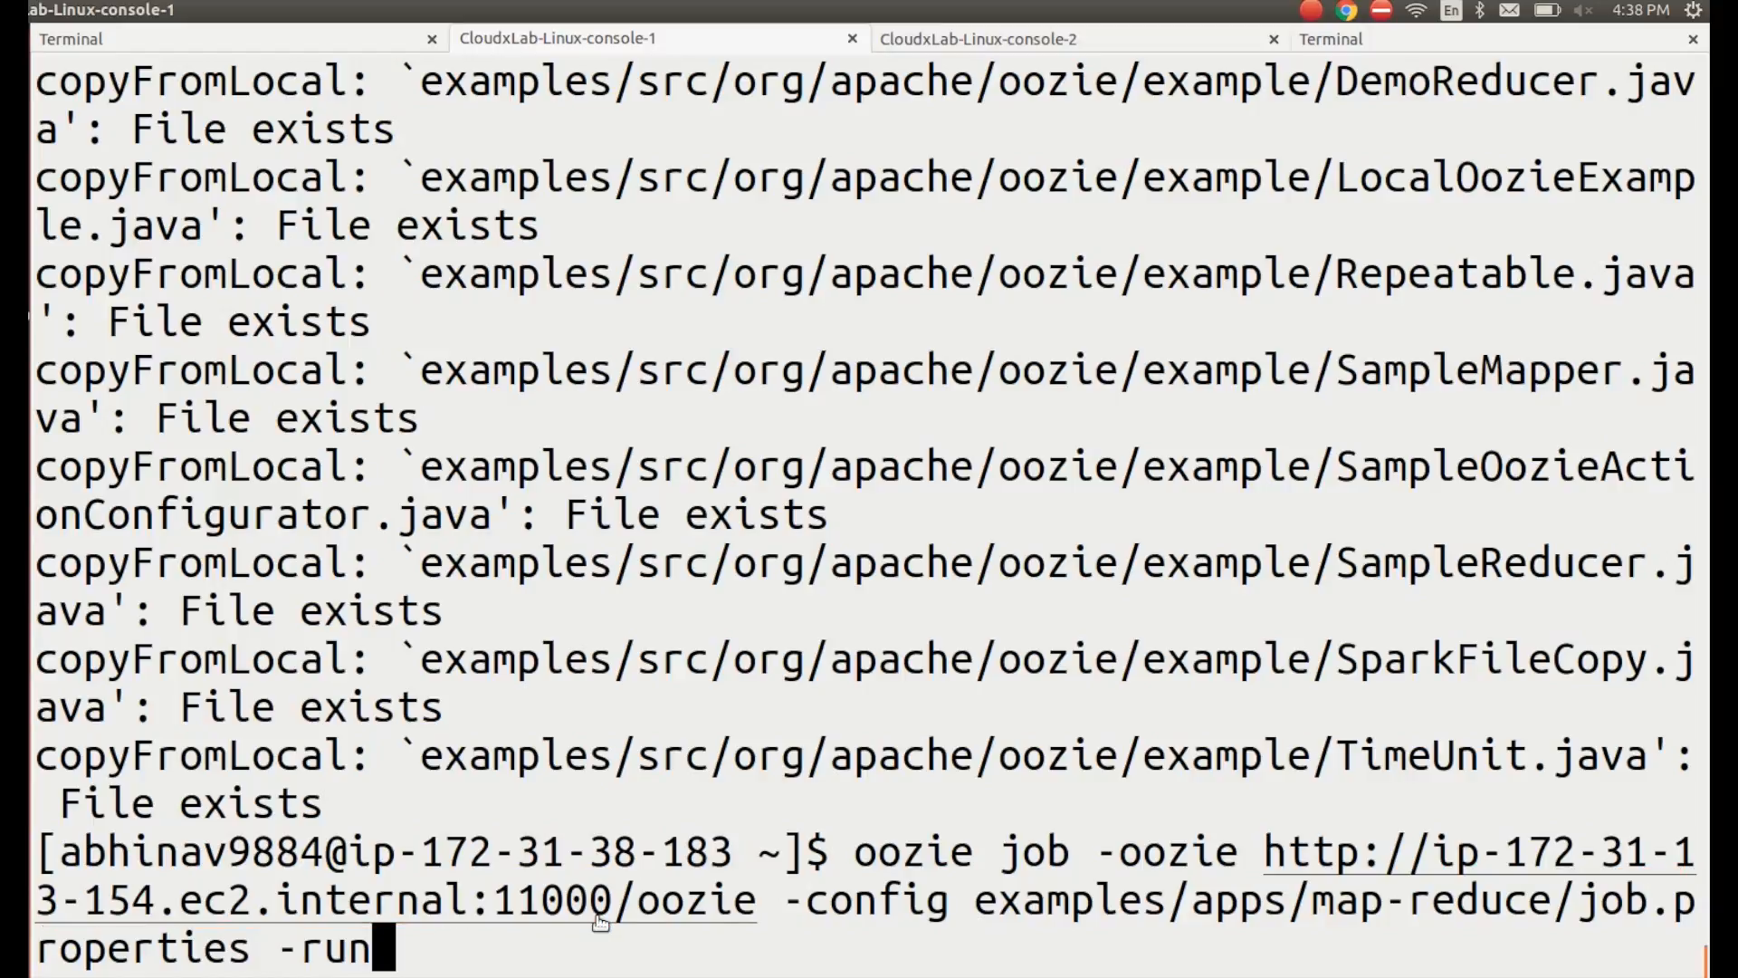
mouse_move(688, 961)
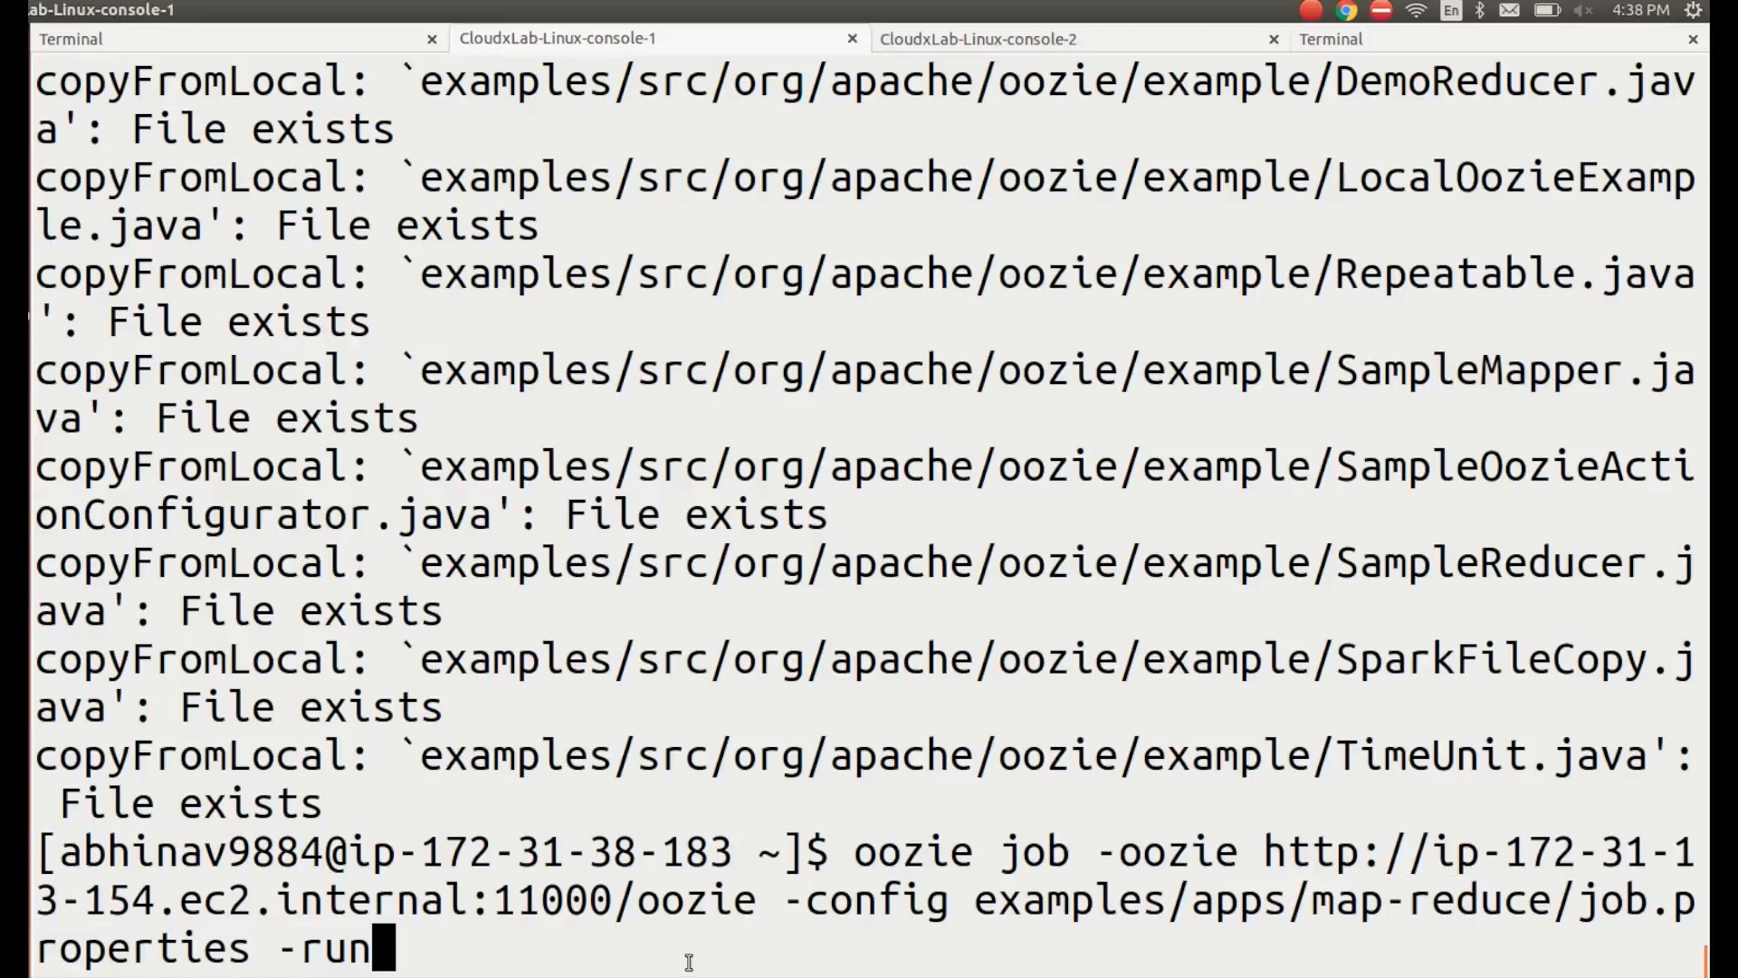
key("Return")
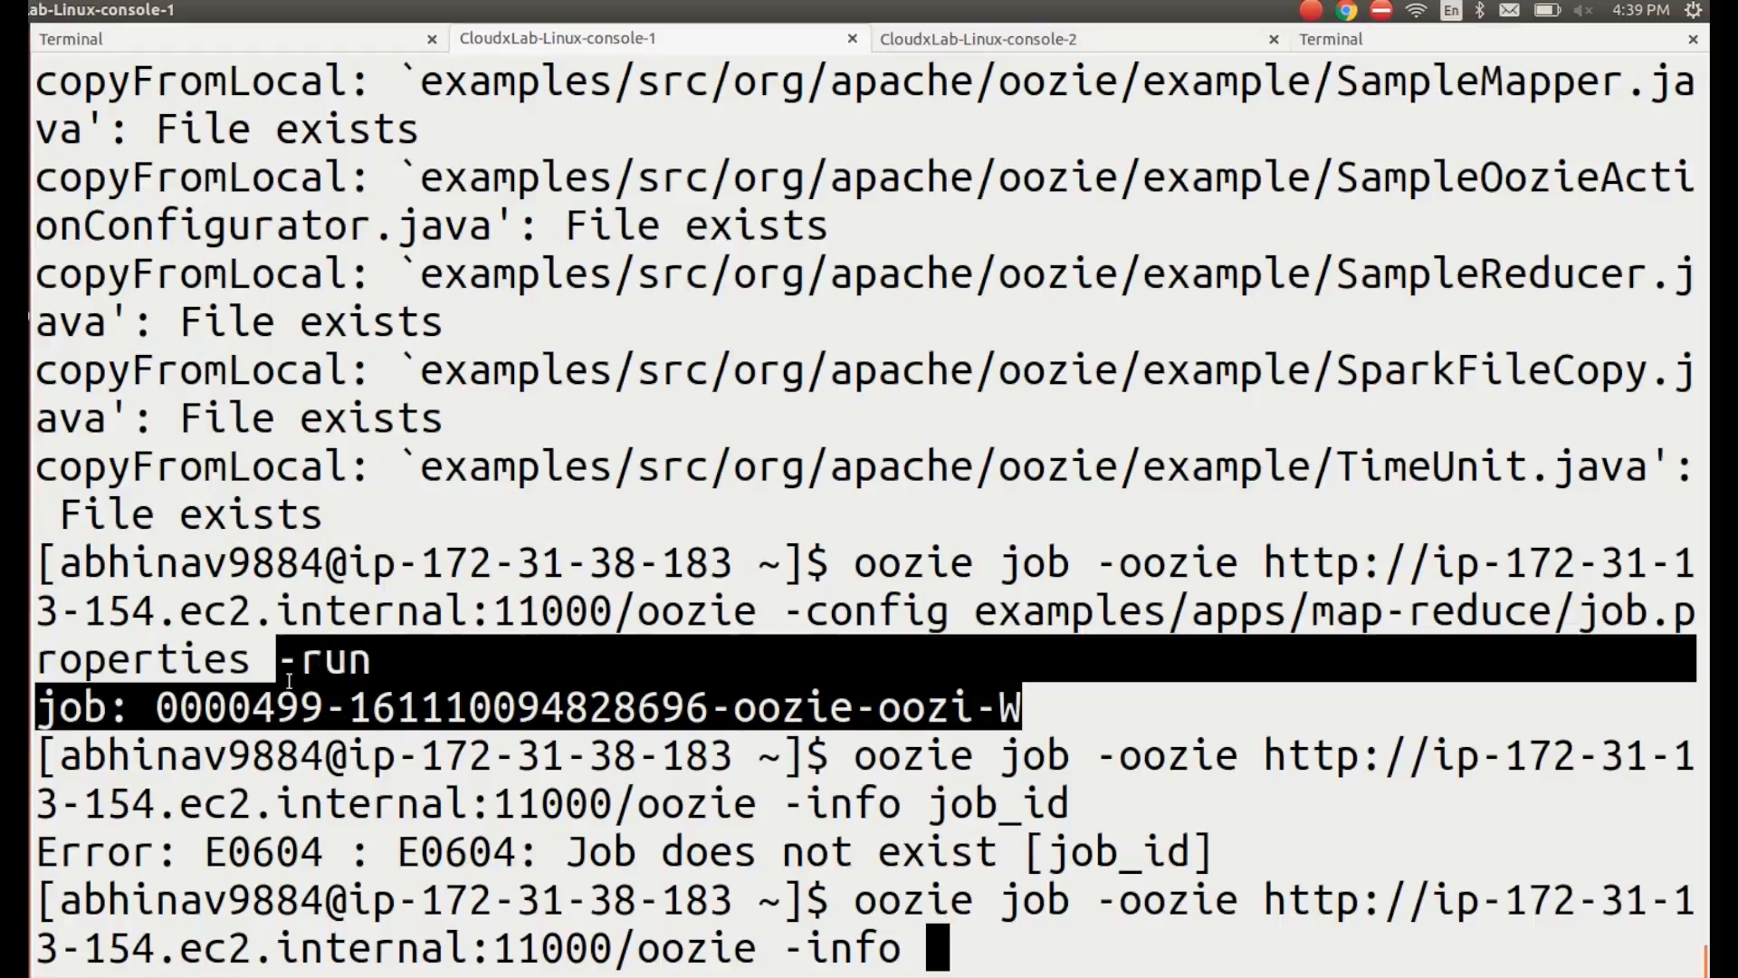
Copy the returned job ID and run oozie job -info on it to see mr-node RUNNING.
right_click(277, 706)
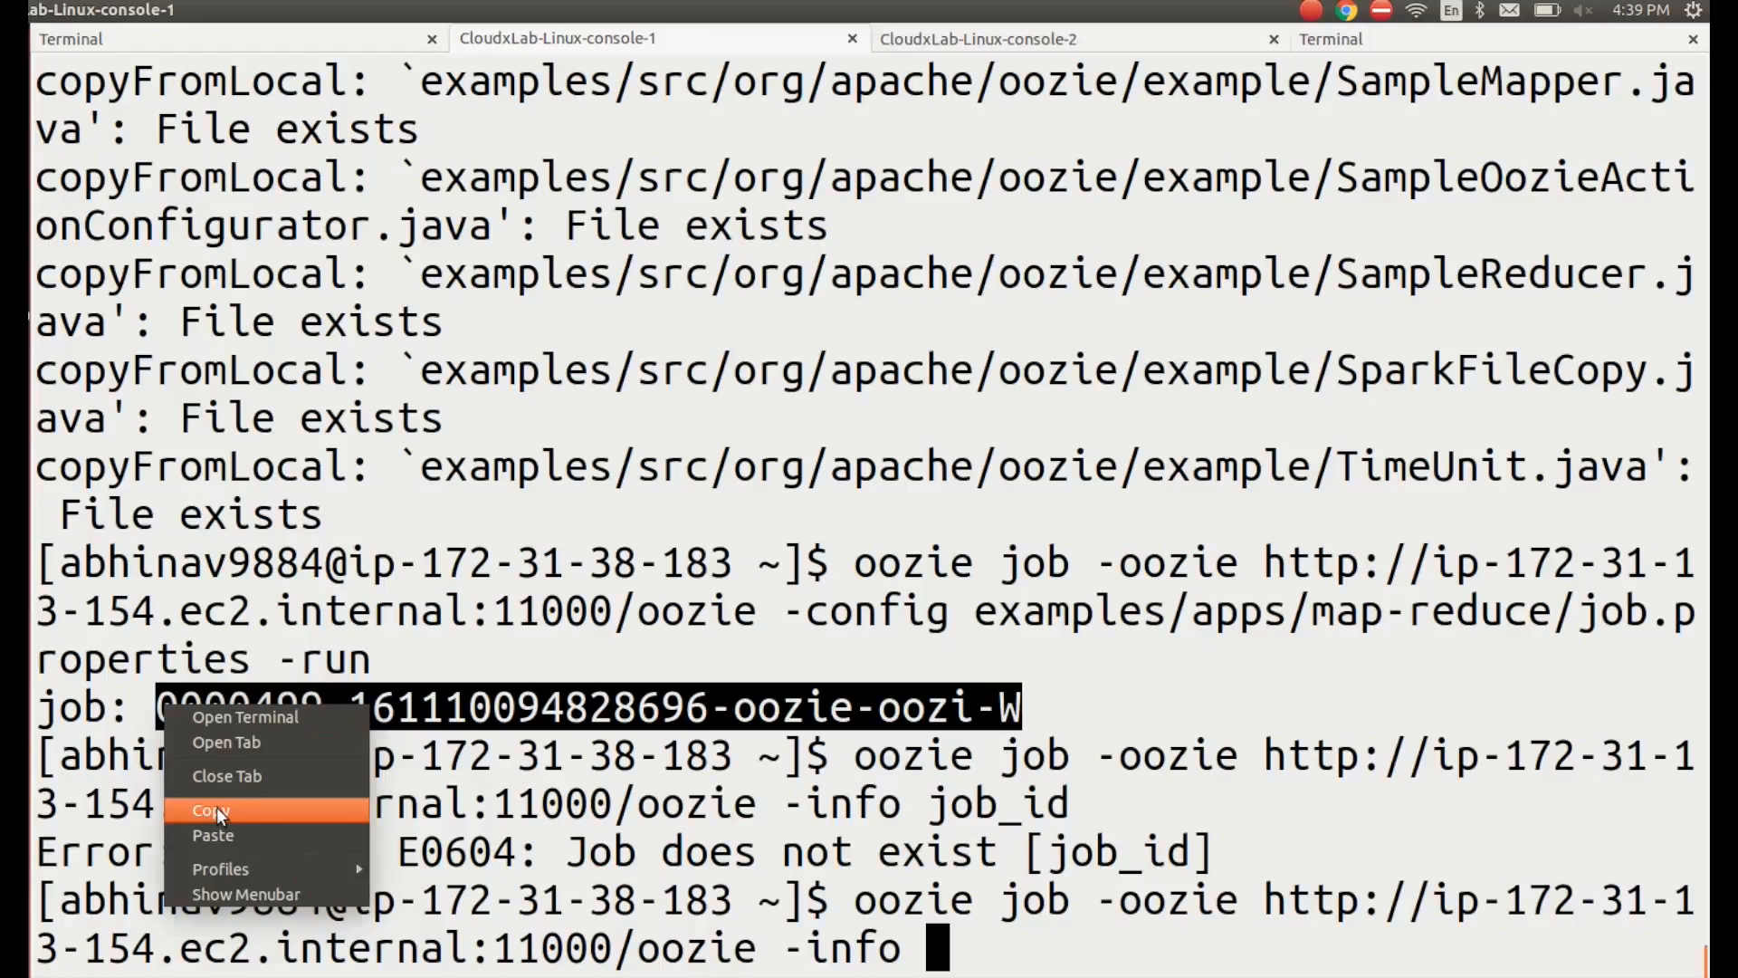
left_click(213, 835)
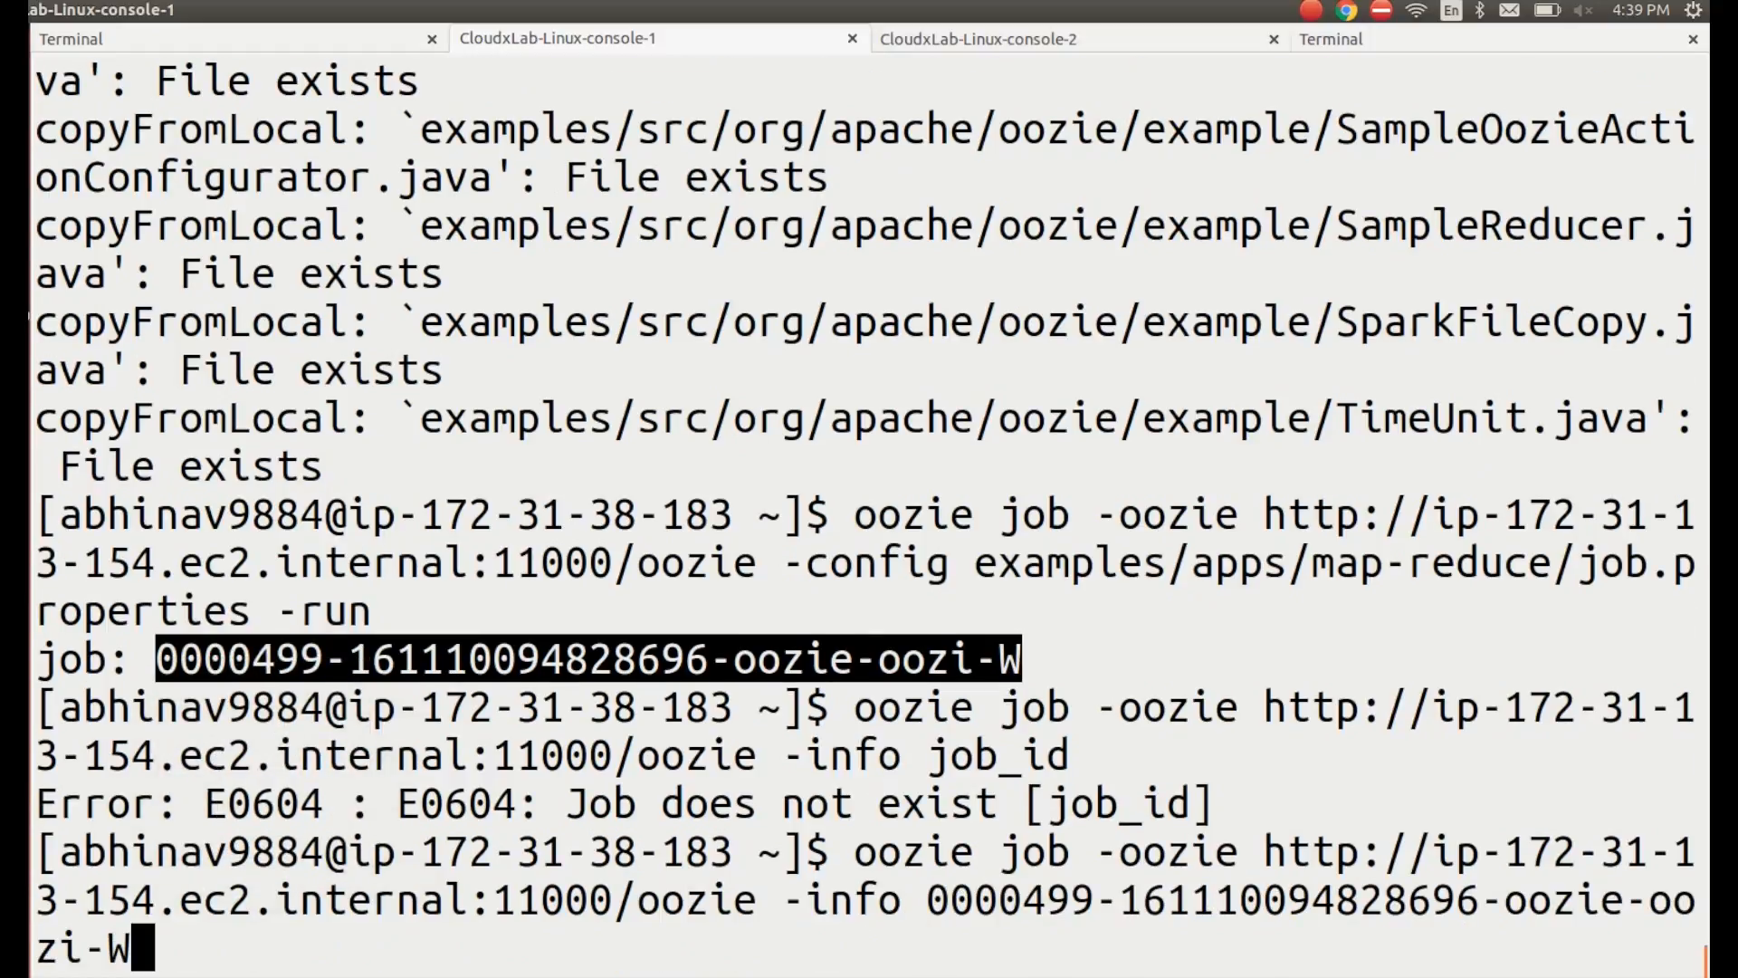
key("Return")
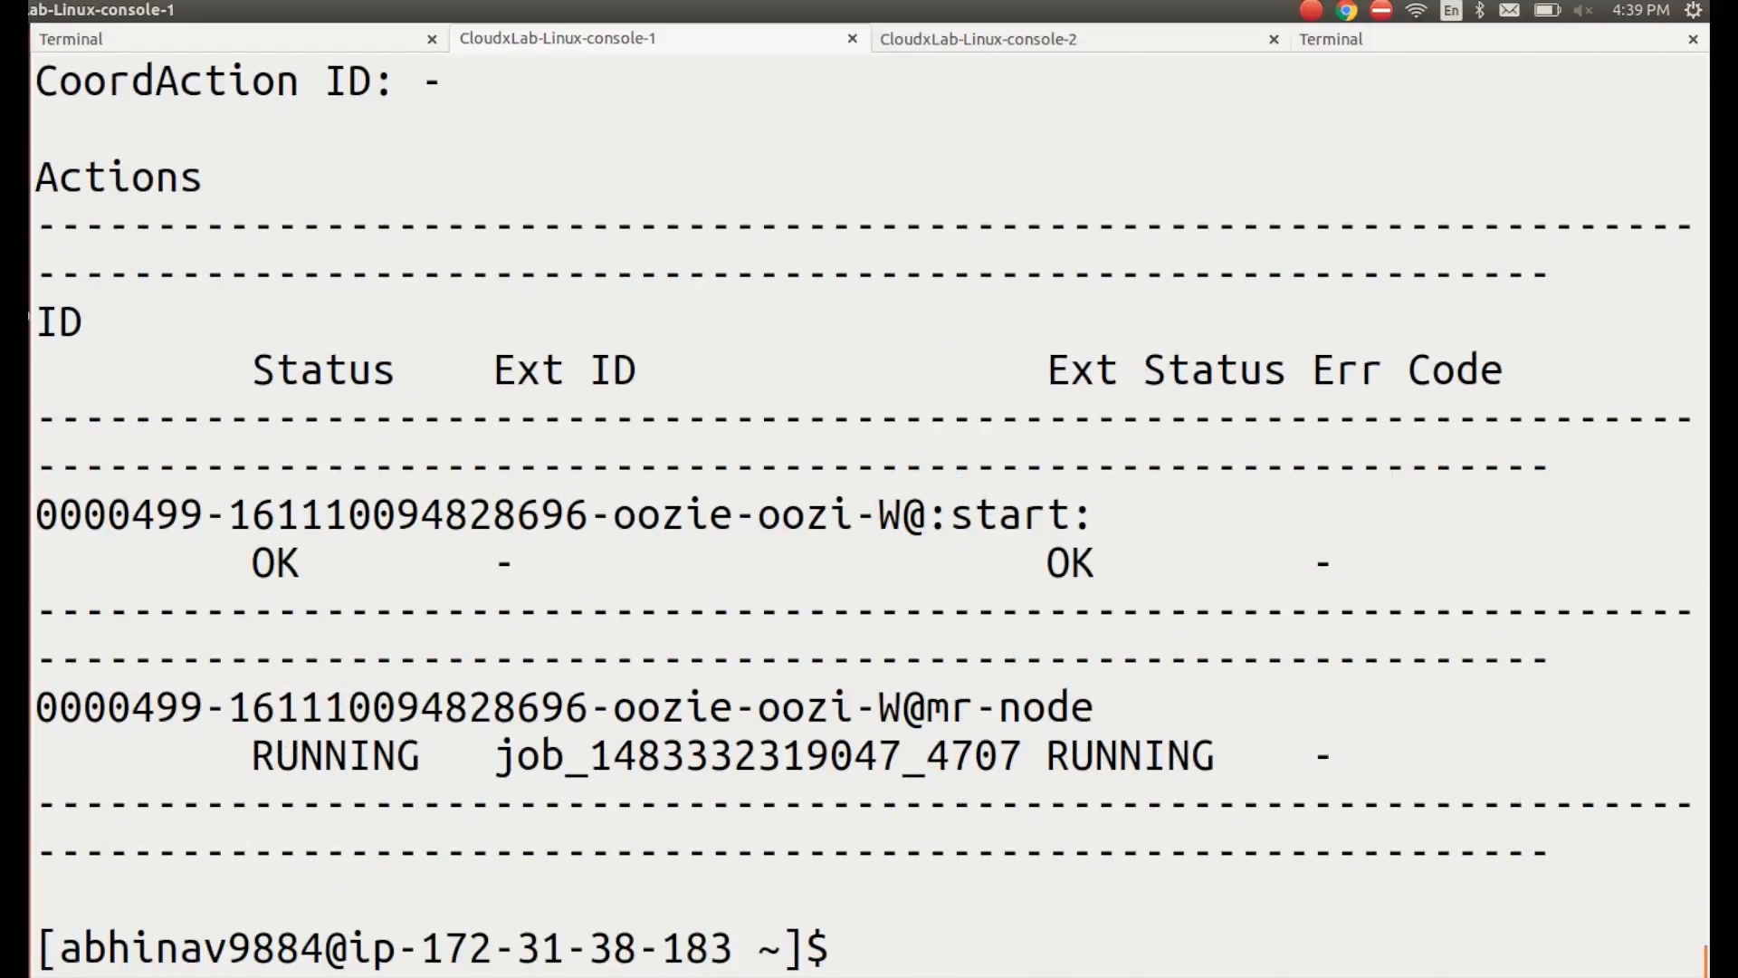